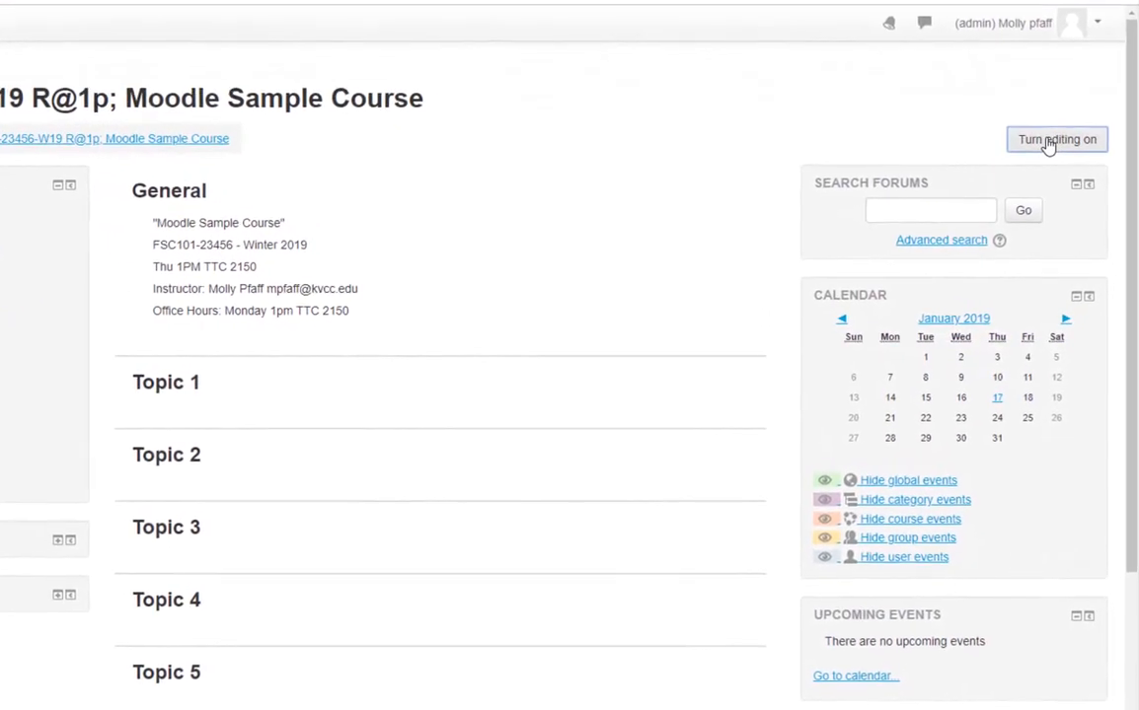
- Turn editing on in the sample course and start adding an Attendance activity
{"action": "left_click", "coordinate": [1056, 138]}
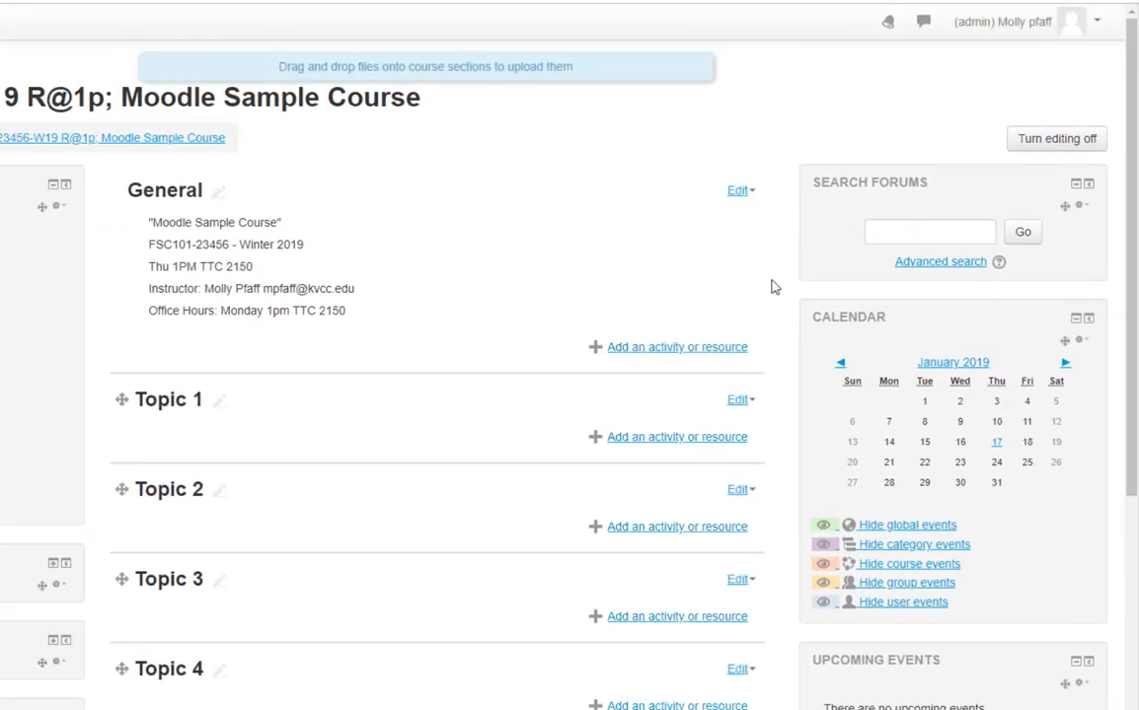
{"action": "left_click", "coordinate": [677, 346]}
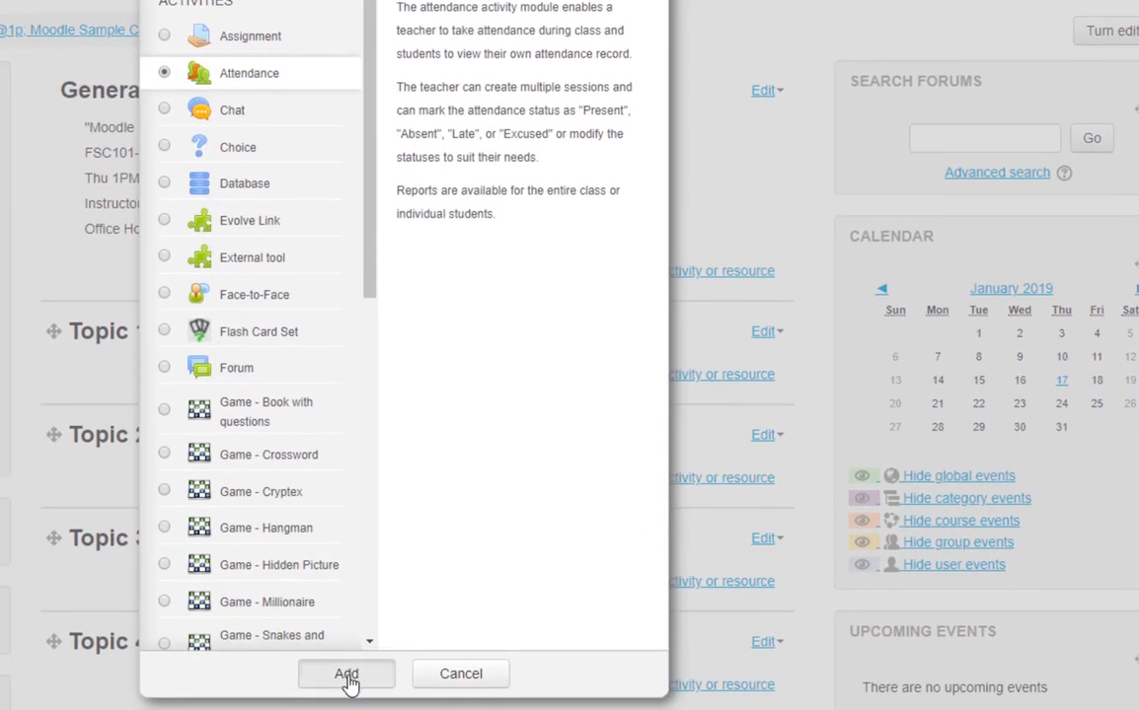
{"action": "left_click", "coordinate": [346, 674]}
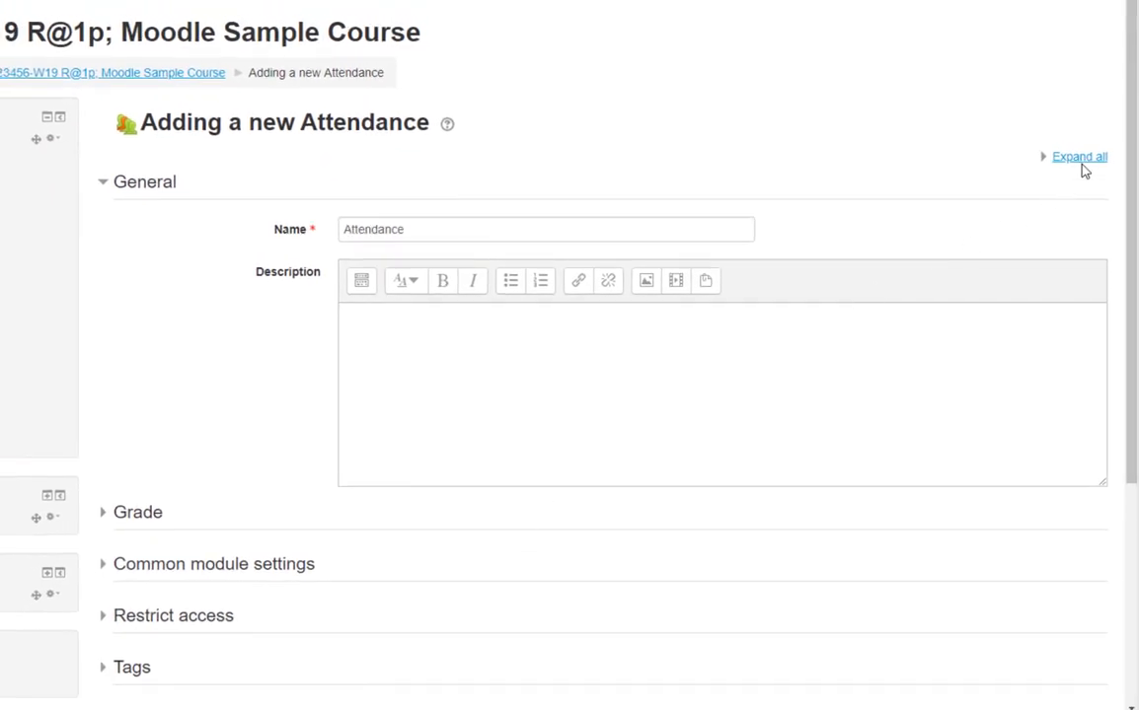
- Set maximum grade 50, category Attendance and Participation, grade type None, then save and display
{"action": "left_click", "coordinate": [1078, 156]}
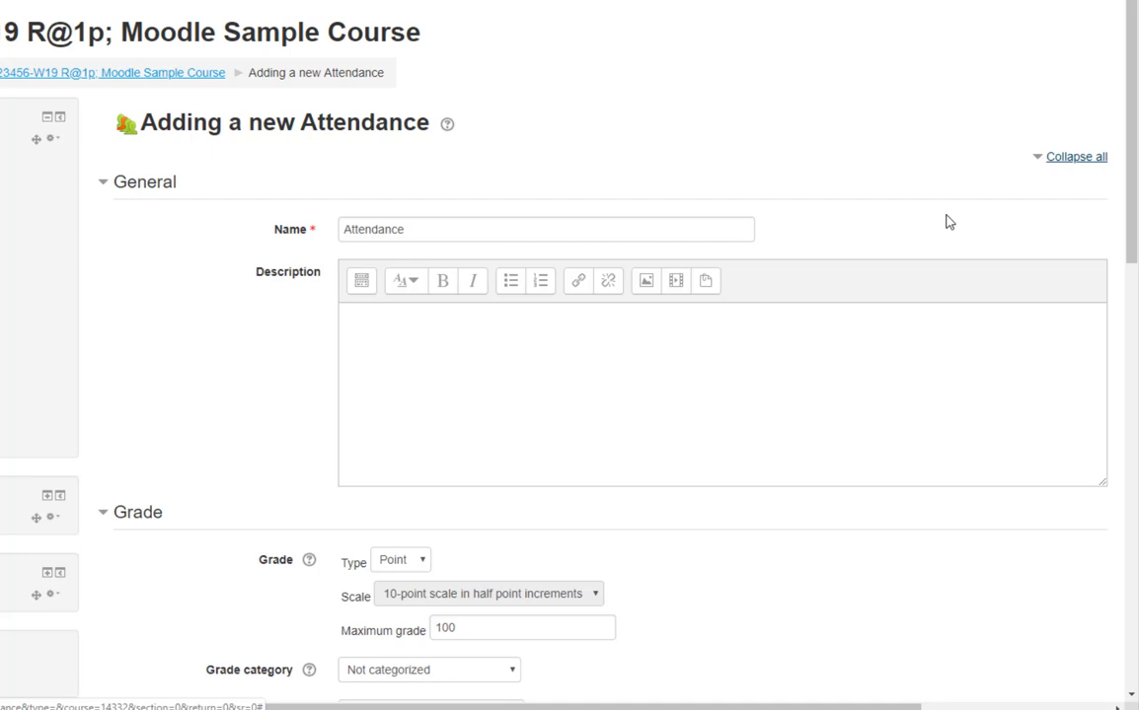
{"action": "scroll", "scroll_direction": "down", "scroll_amount": 3}
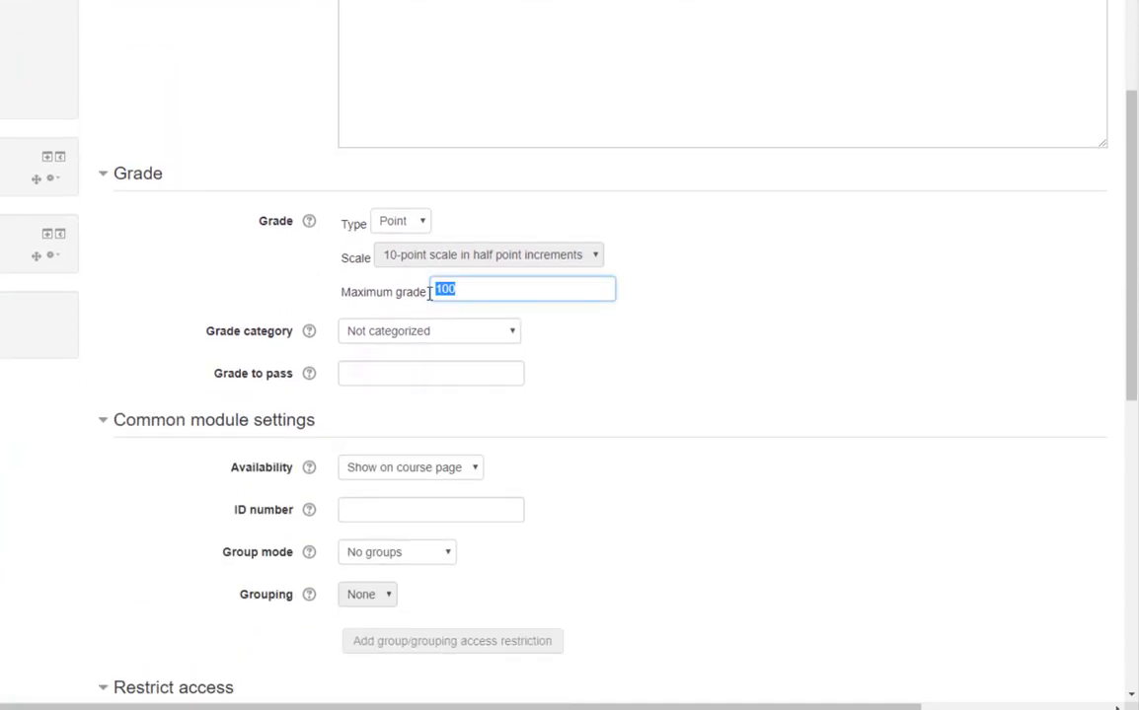
{"action": "type", "text": "50"}
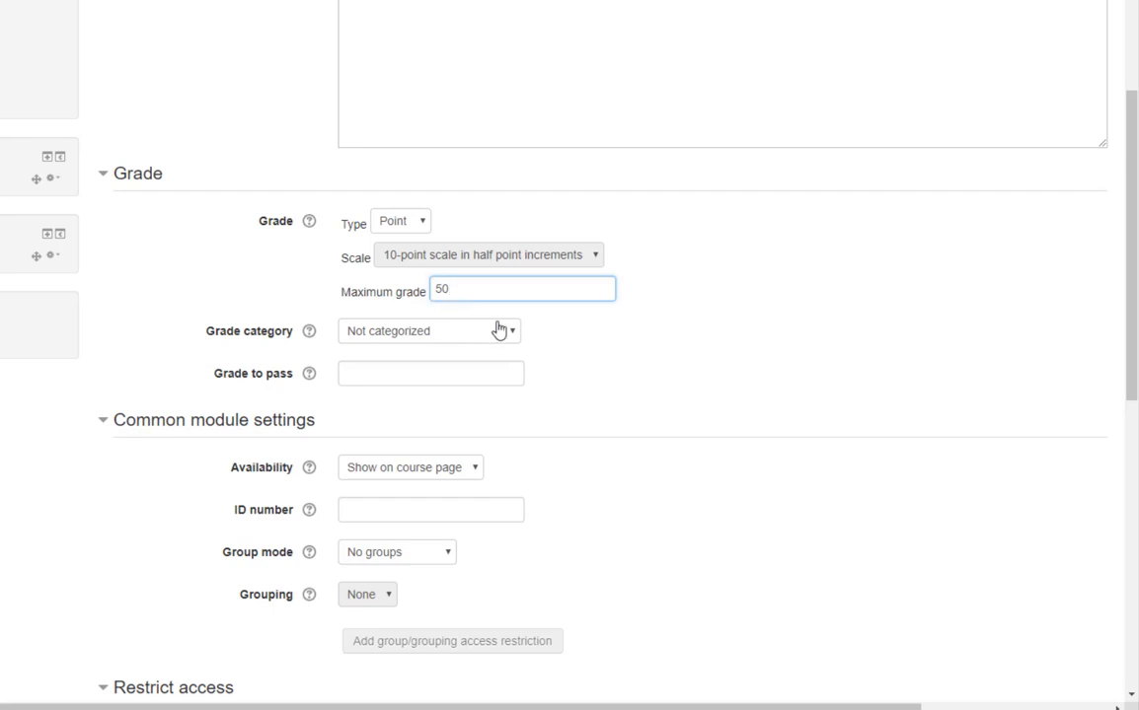
{"action": "left_click", "coordinate": [429, 331]}
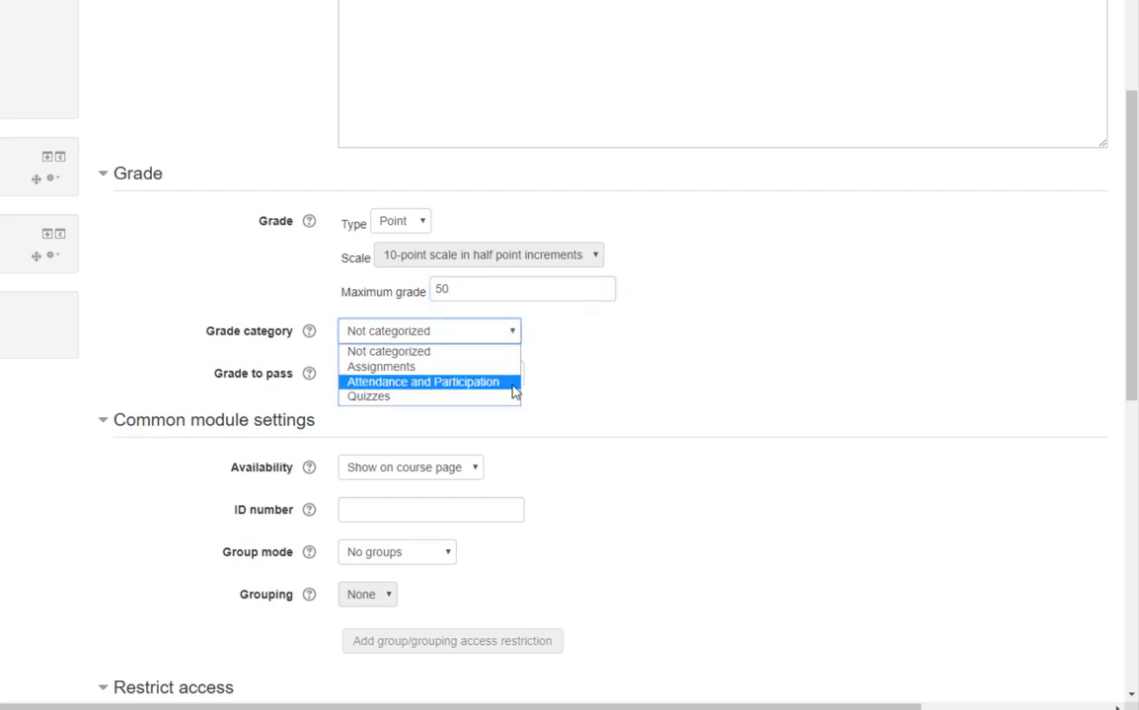
{"action": "left_click", "coordinate": [423, 382]}
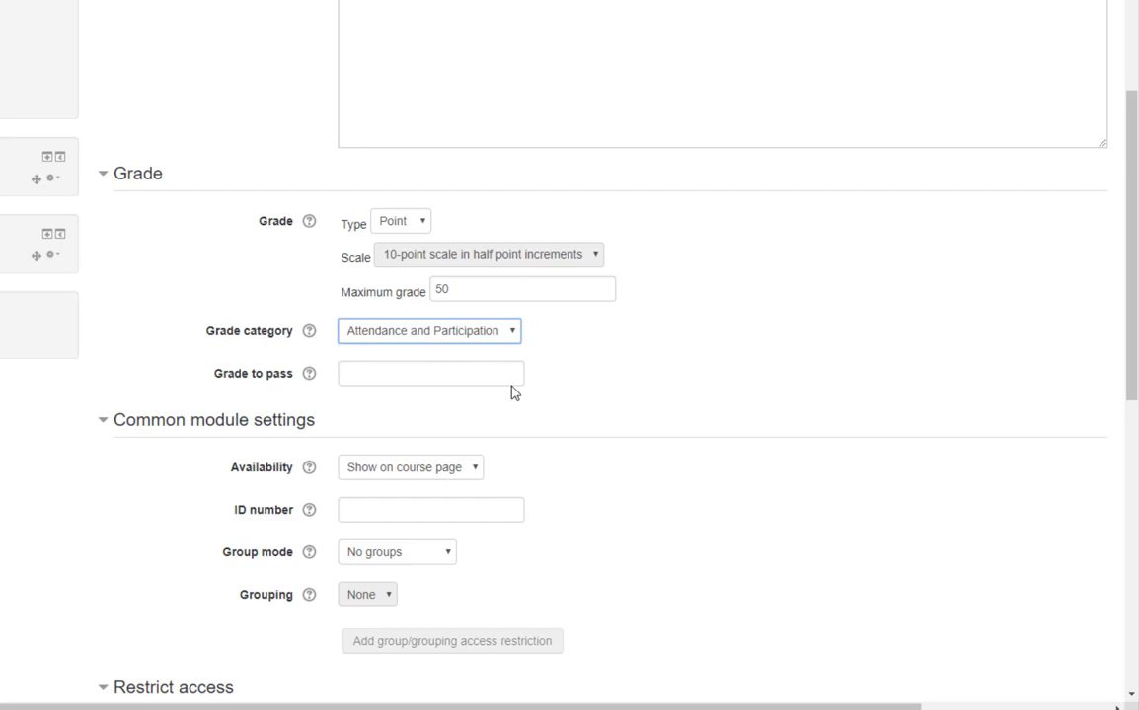
{"action": "mouse_move", "coordinate": [427, 238]}
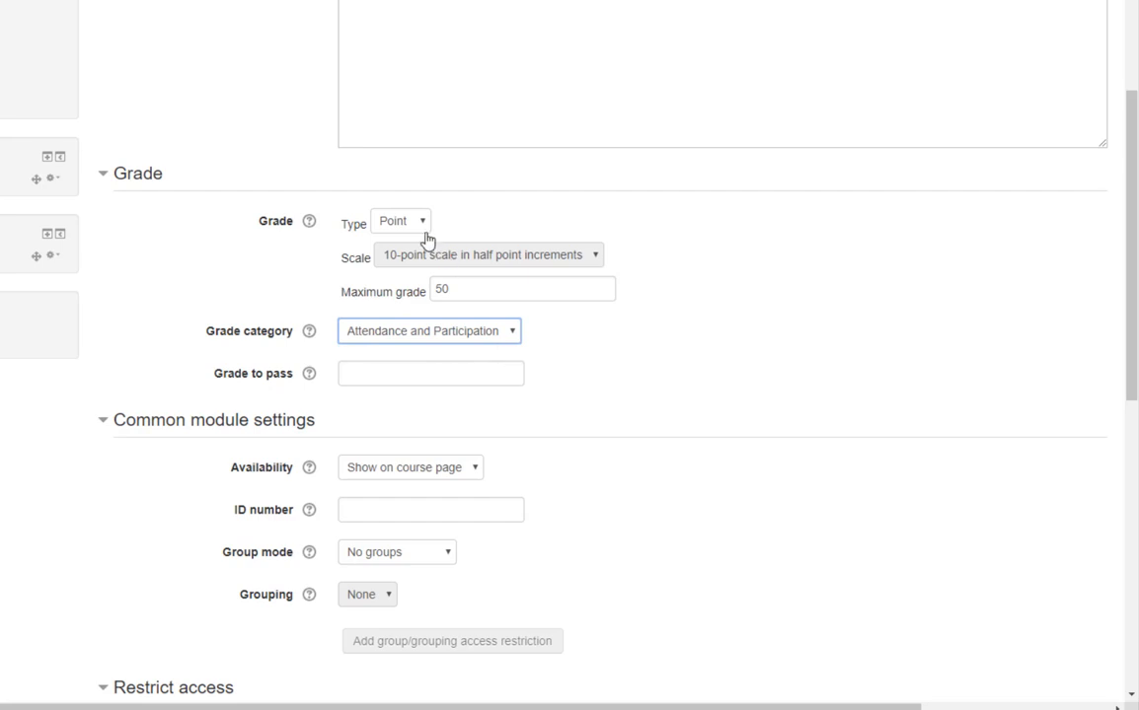
{"action": "left_click", "coordinate": [401, 220]}
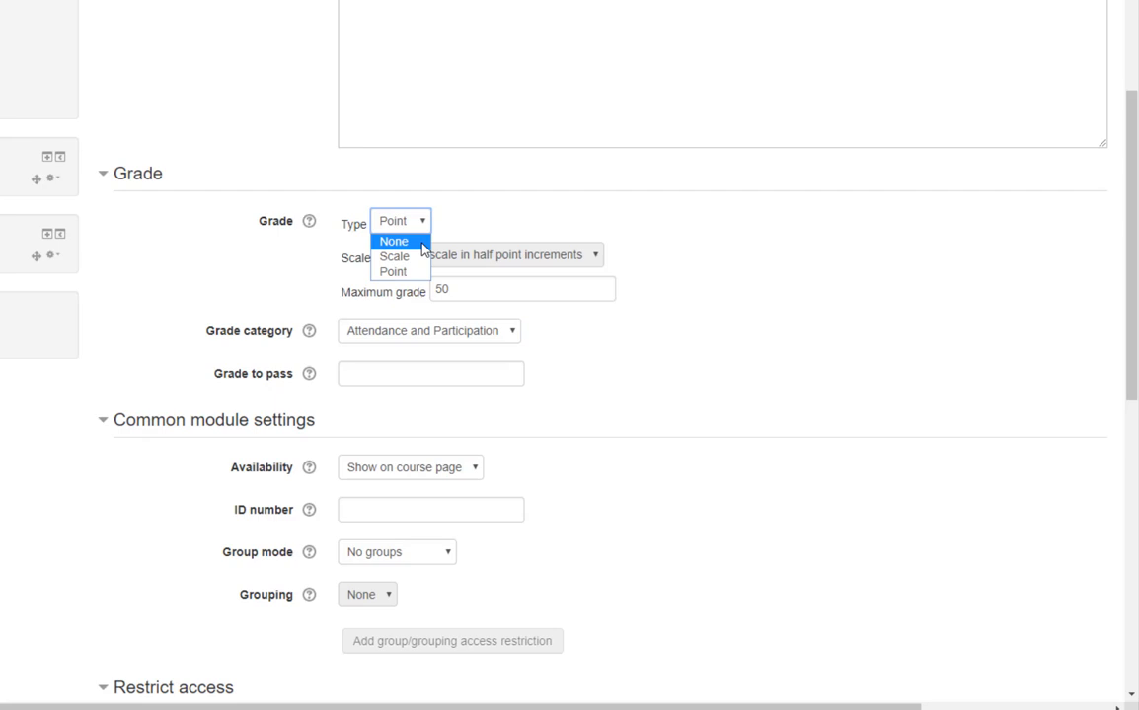
{"action": "left_click", "coordinate": [393, 241]}
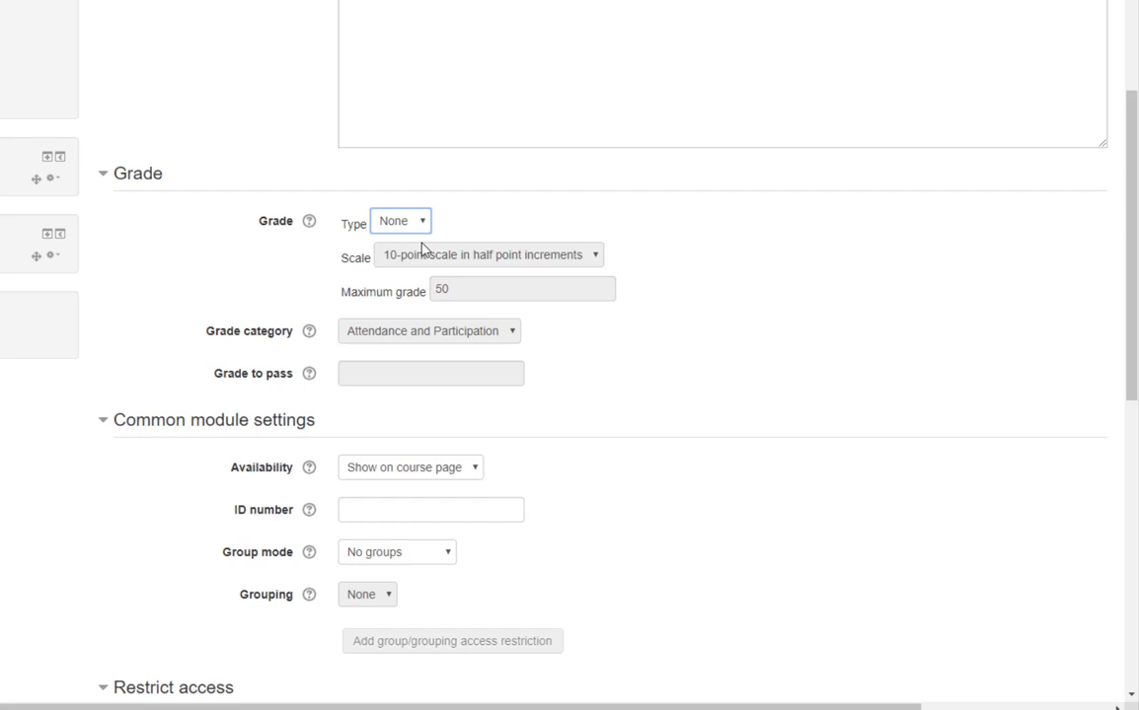
{"action": "scroll", "scroll_direction": "down", "scroll_amount": 3}
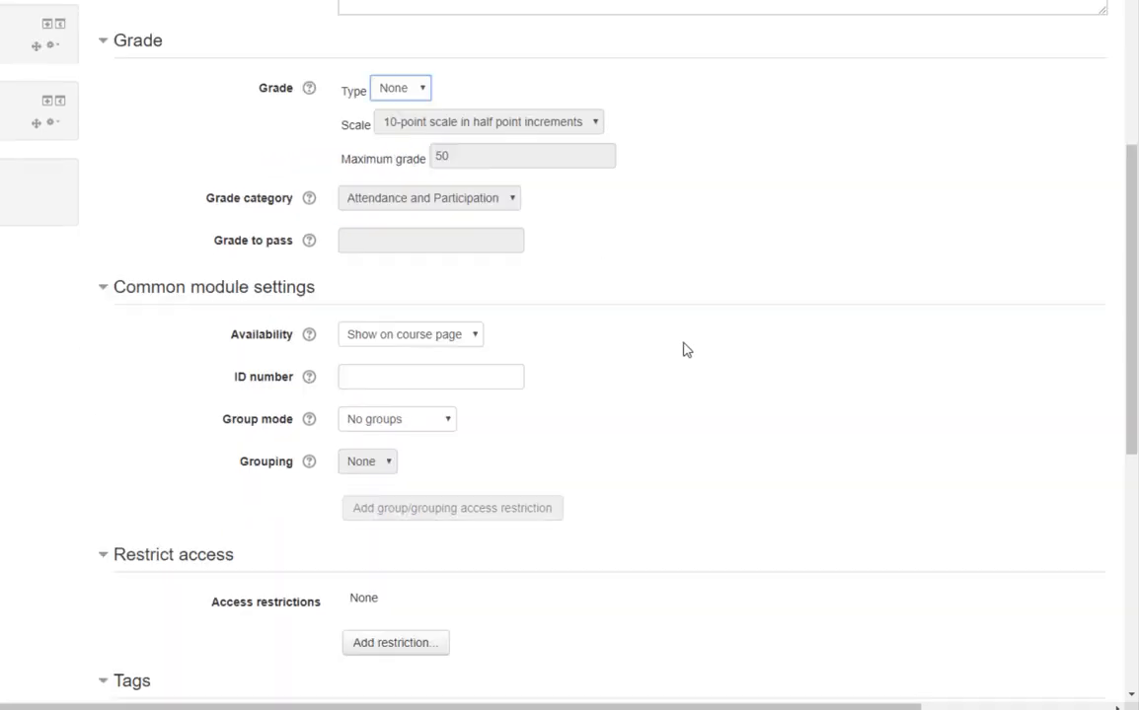
{"action": "scroll", "scroll_direction": "down", "scroll_amount": 3}
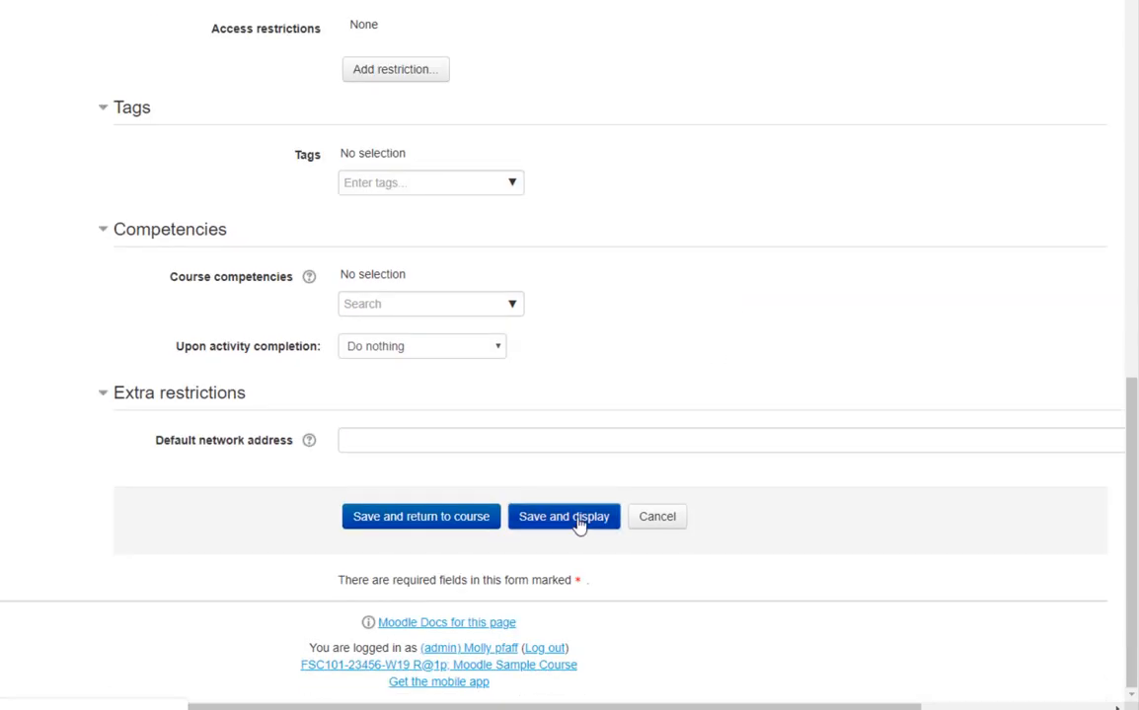
{"action": "left_click", "coordinate": [563, 516]}
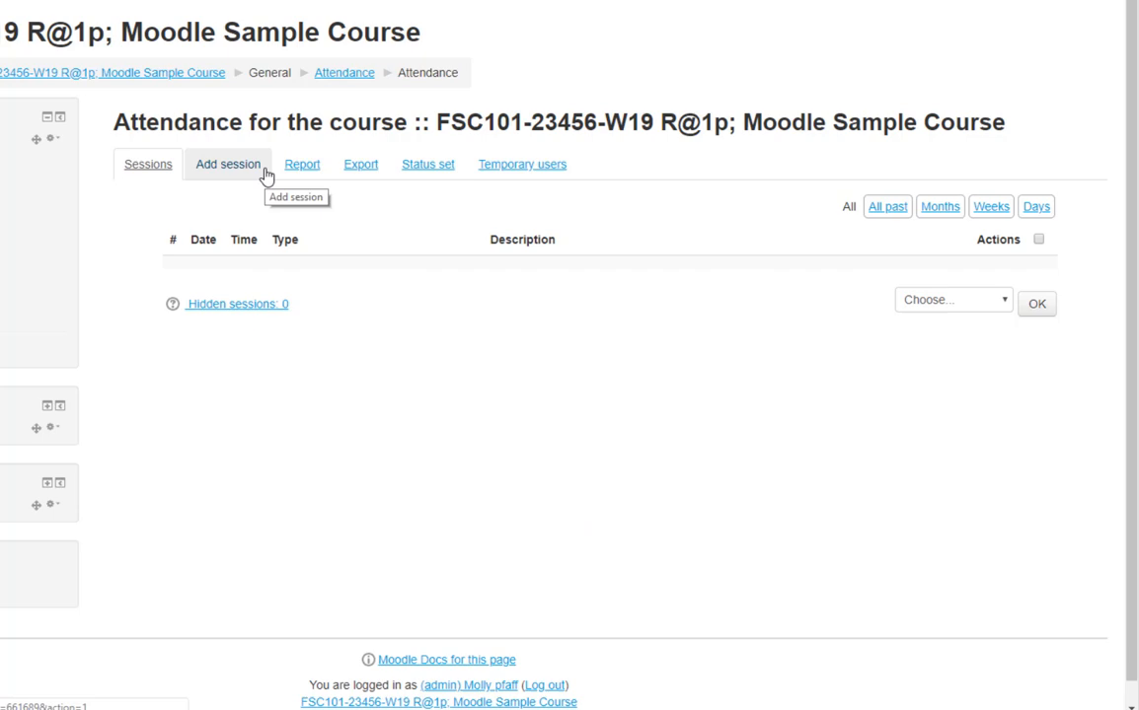
- Set the new session's date to 7 January 2019, running from 12:00 to 13:00
{"action": "left_click", "coordinate": [228, 164]}
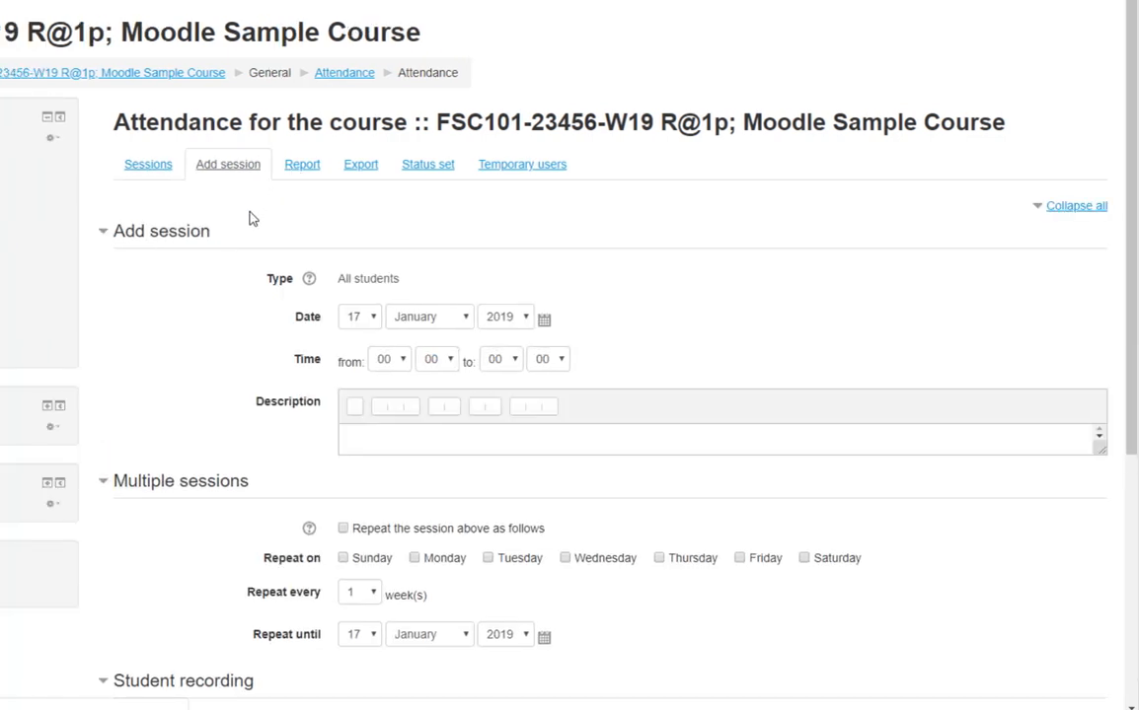
{"action": "left_click", "coordinate": [360, 147]}
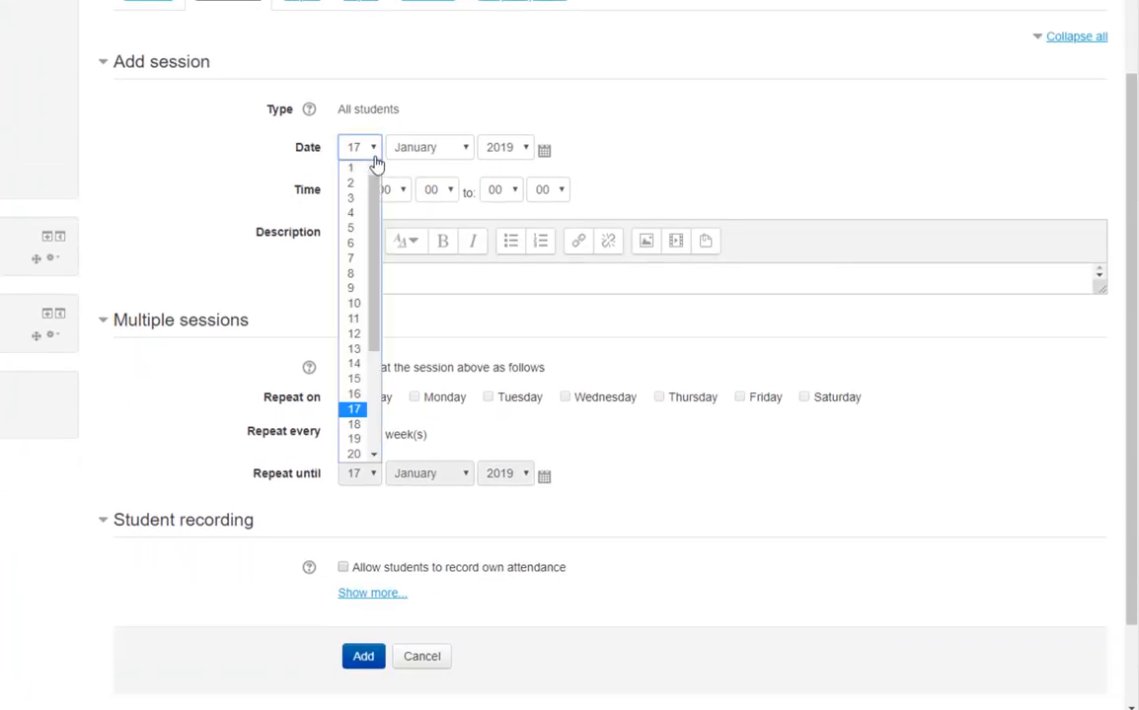
{"action": "left_click", "coordinate": [351, 258]}
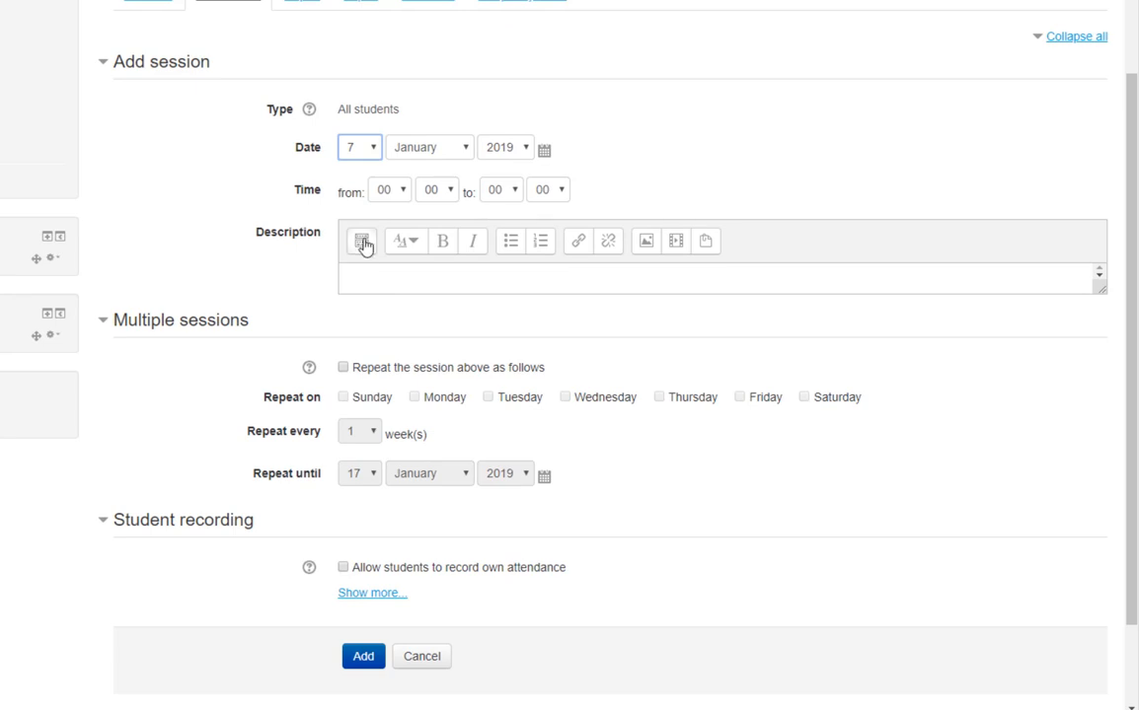
{"action": "left_click", "coordinate": [388, 189]}
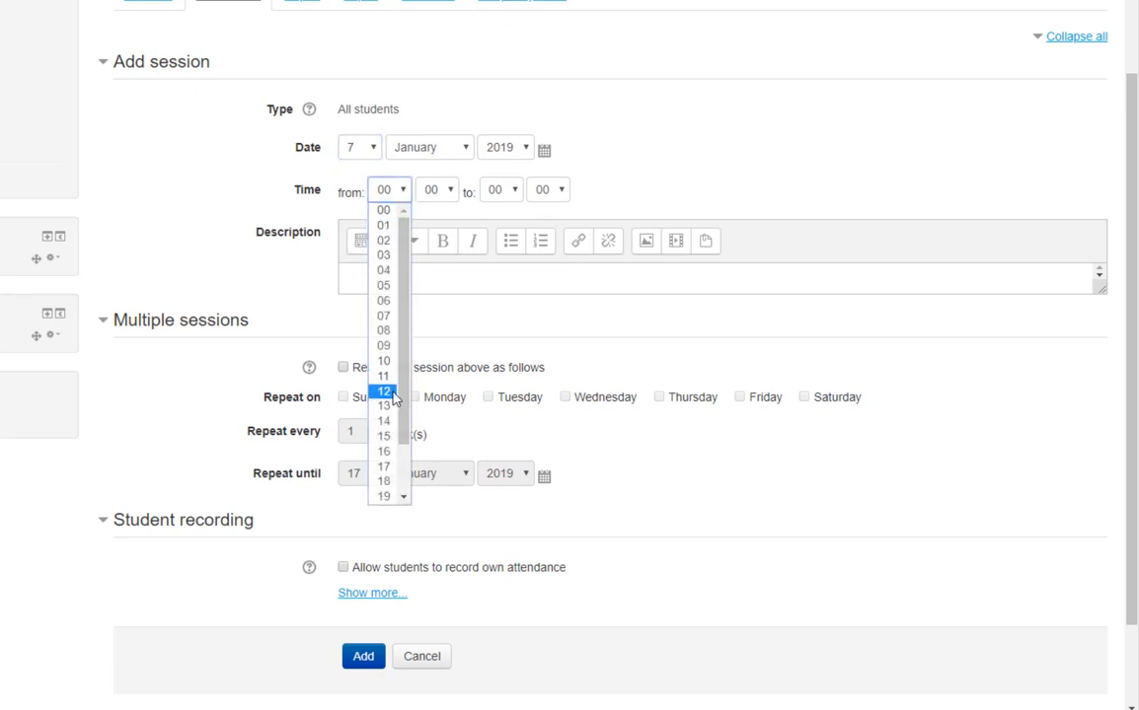
{"action": "left_click", "coordinate": [501, 190]}
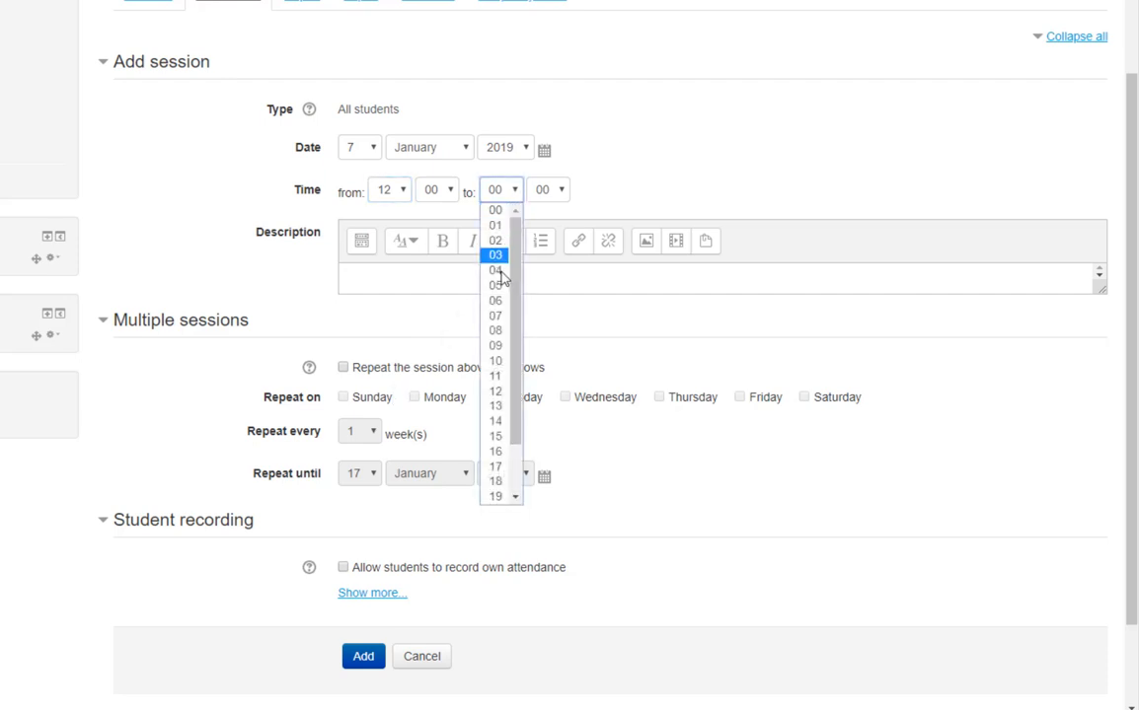
{"action": "left_click", "coordinate": [494, 405]}
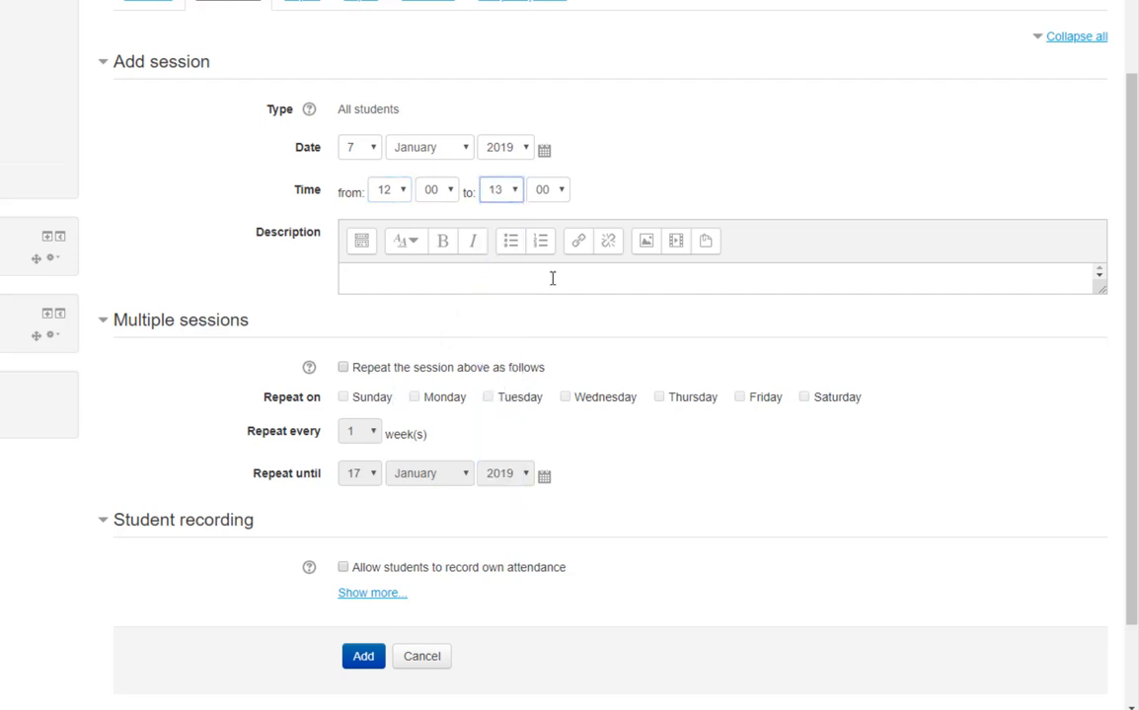
{"action": "left_click", "coordinate": [549, 190]}
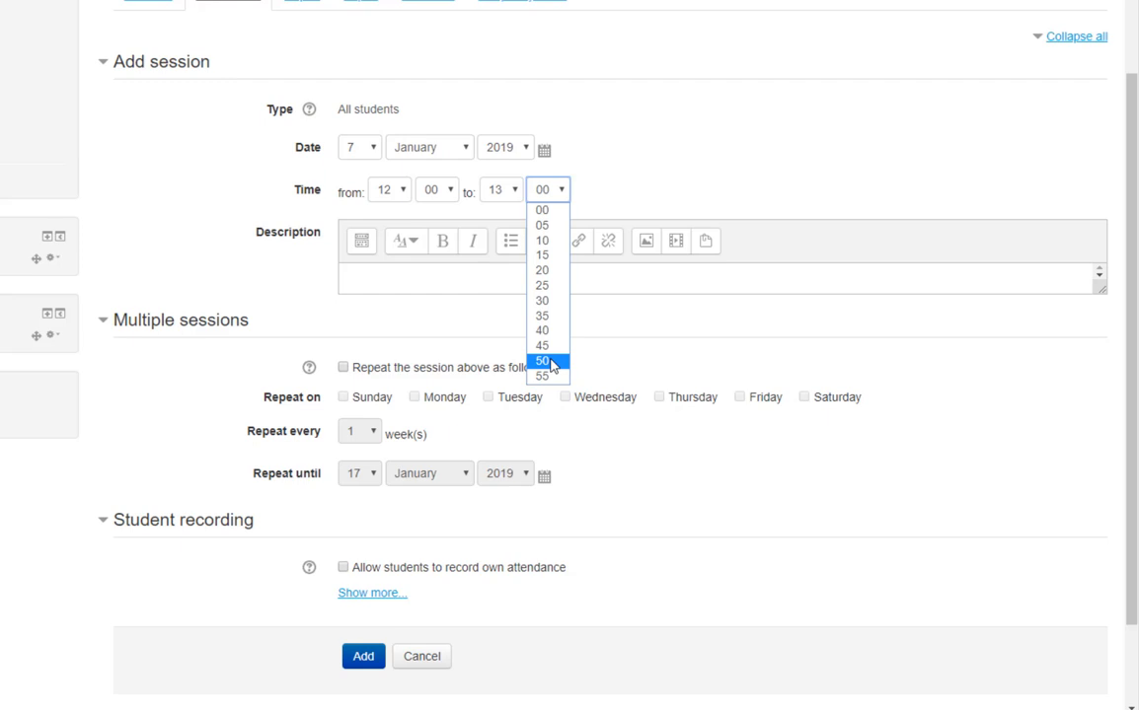
- Make the session end at 13:50 and repeat weekly on Mondays and Wednesdays
{"action": "left_click", "coordinate": [542, 359]}
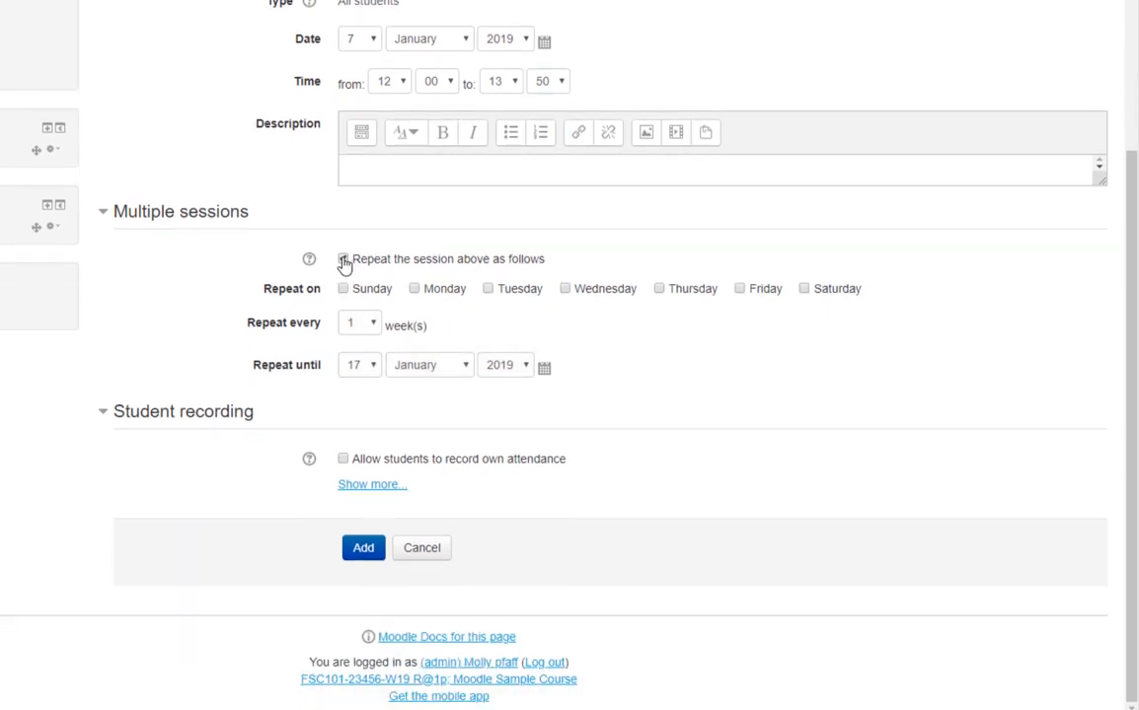
{"action": "left_click", "coordinate": [343, 259]}
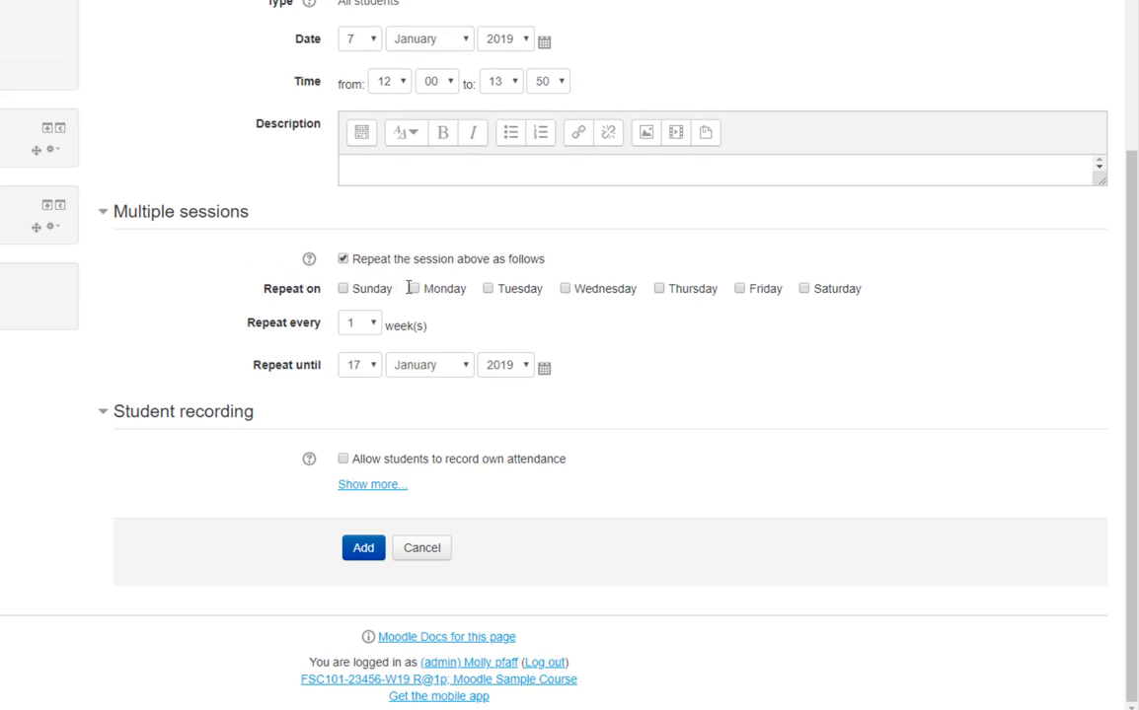
{"action": "left_click", "coordinate": [414, 288]}
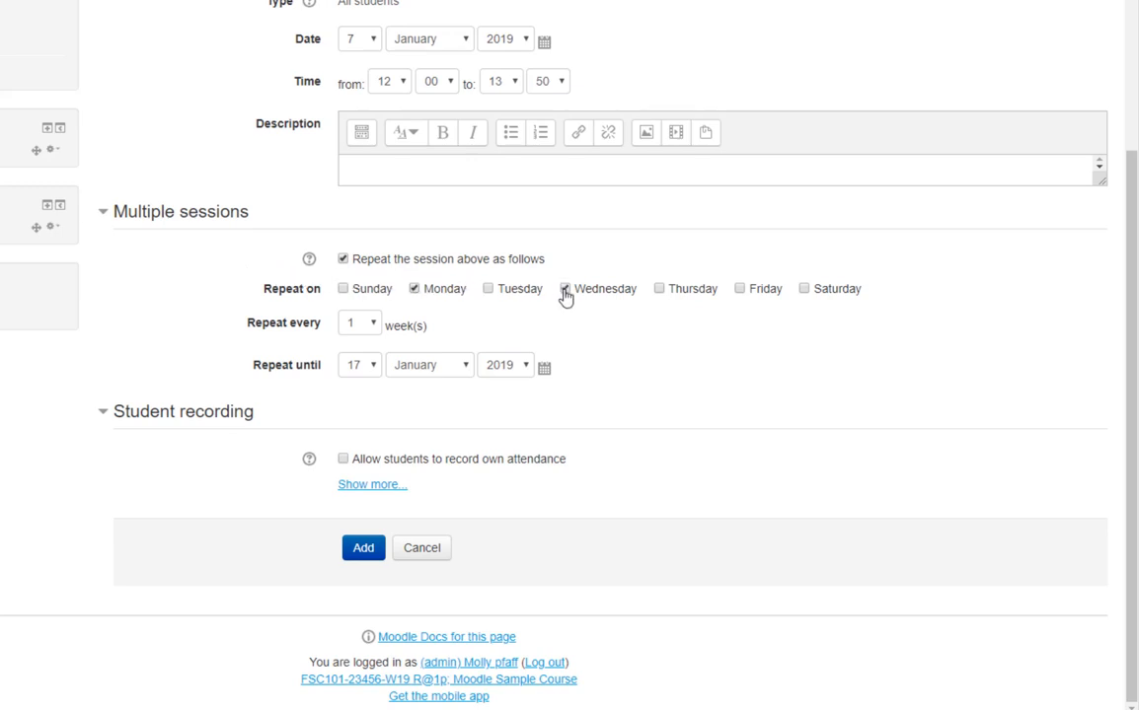
{"action": "left_click", "coordinate": [565, 288]}
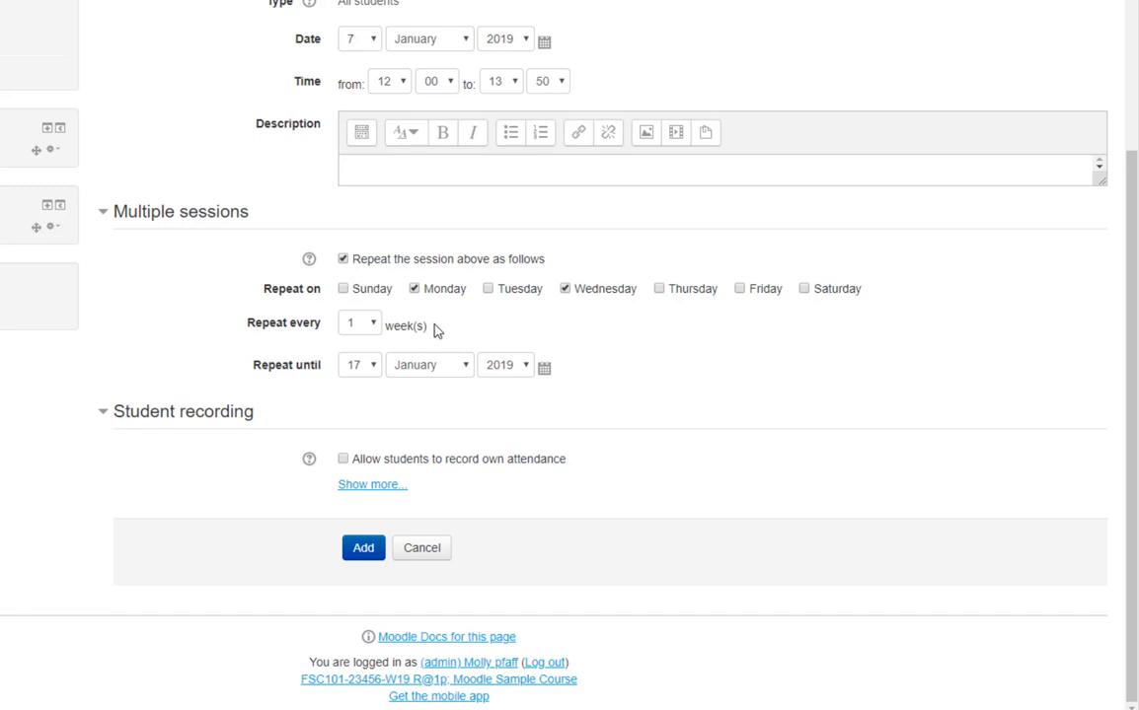
- Set the repeat-until day to the 29th
{"action": "left_click", "coordinate": [359, 364]}
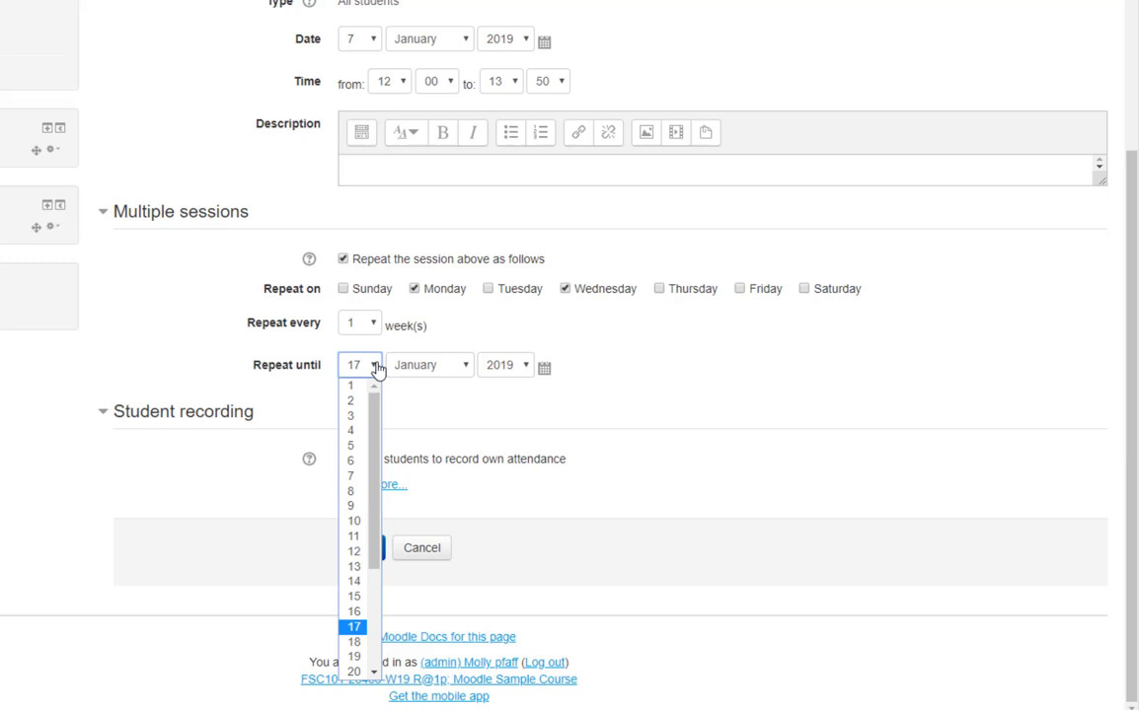
{"action": "scroll", "scroll_direction": "down", "scroll_amount": 3}
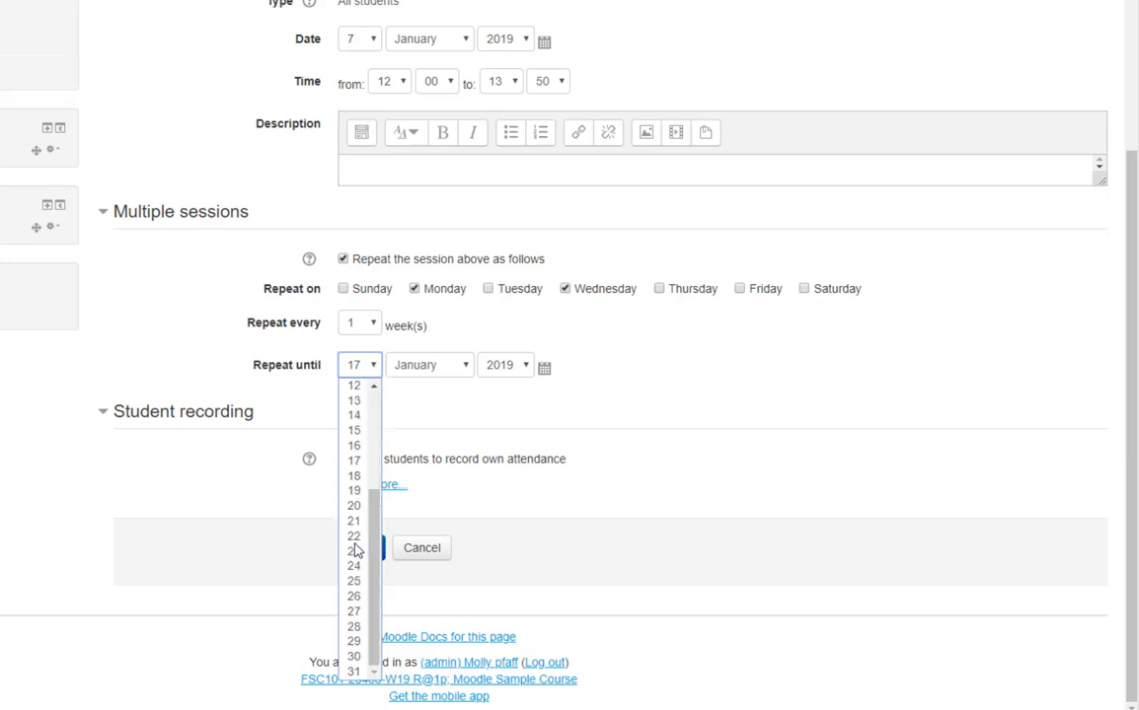
{"action": "left_click", "coordinate": [353, 641]}
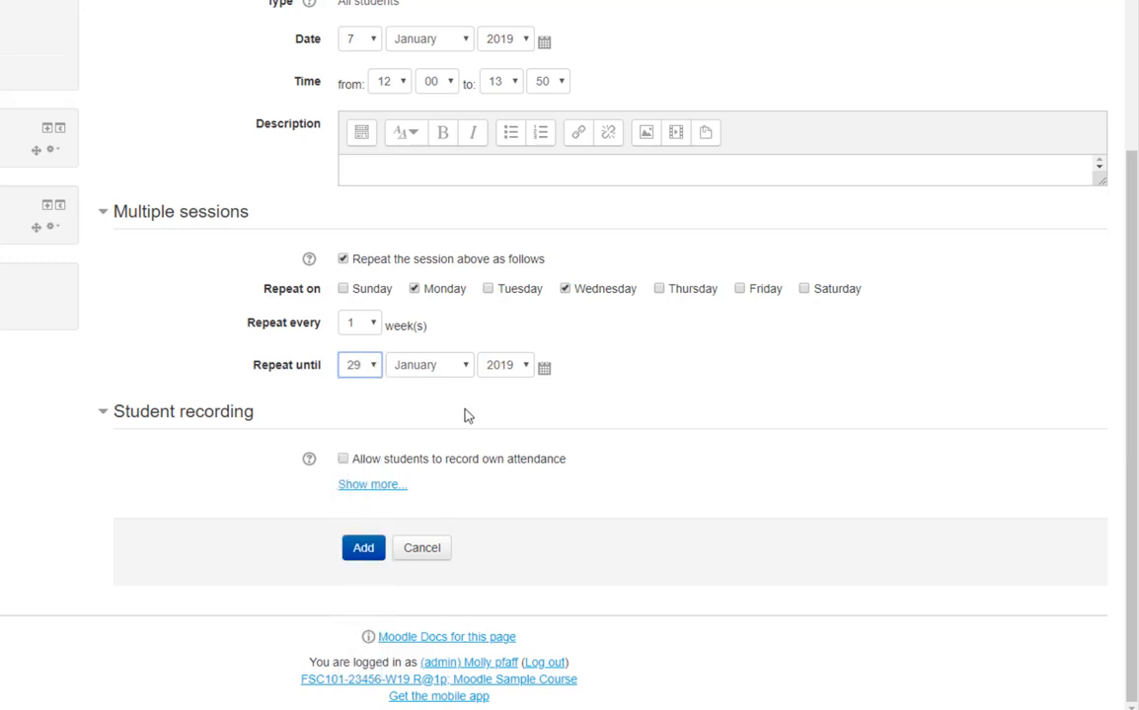
{"action": "left_click", "coordinate": [429, 364]}
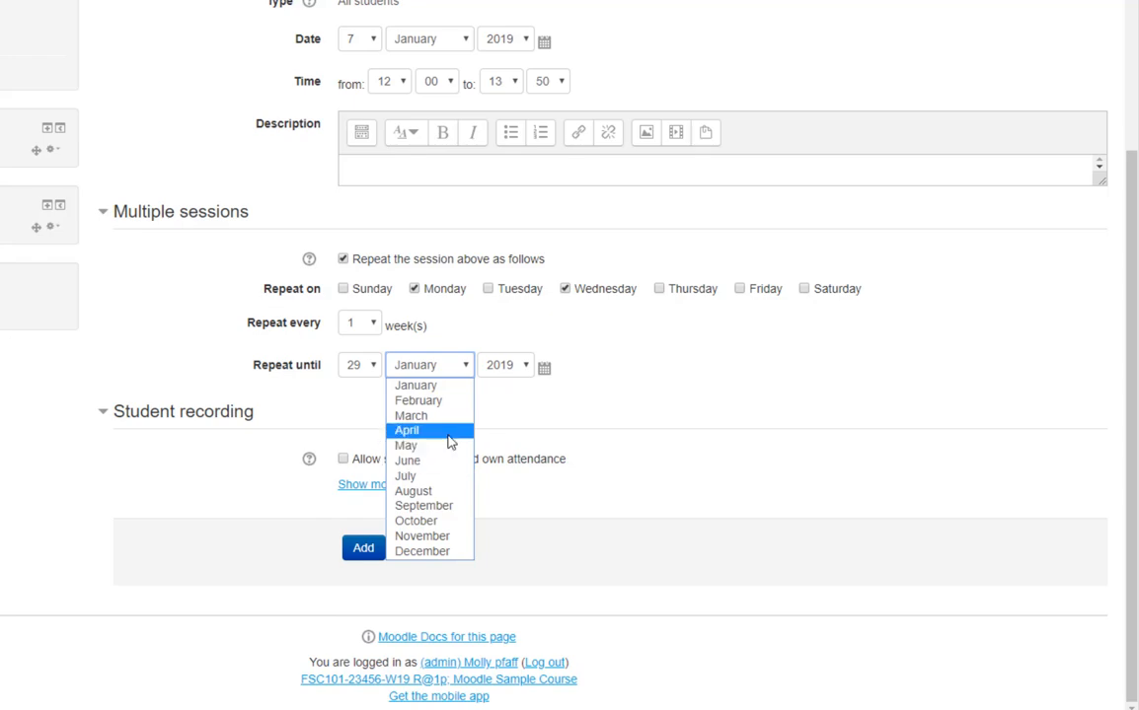
- Create the sessions through 29 April 2019 and mark the 21 January and 4 March sessions
{"action": "left_click", "coordinate": [407, 431]}
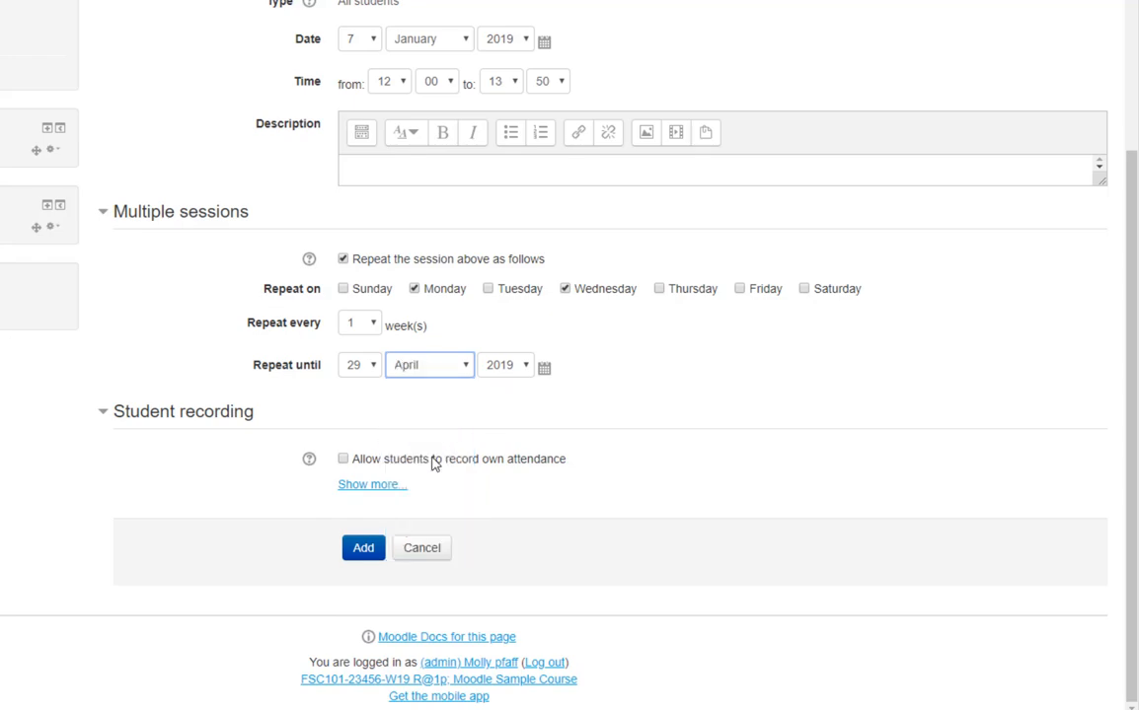
{"action": "left_click", "coordinate": [363, 548]}
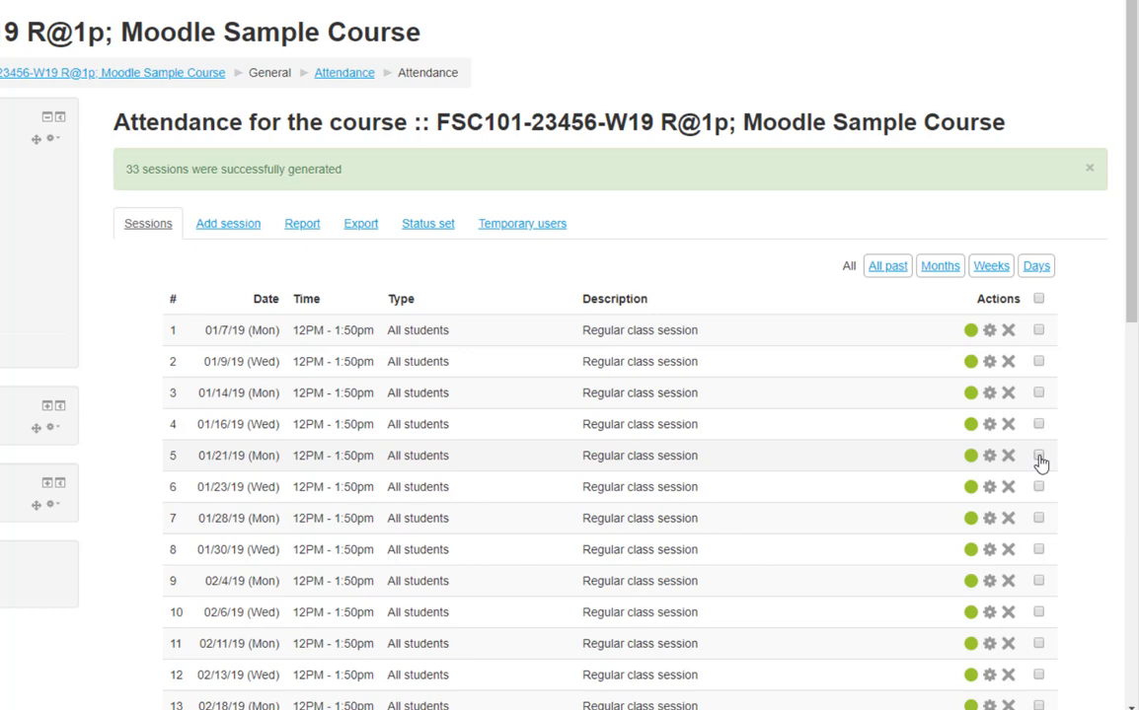
{"action": "left_click", "coordinate": [1038, 455]}
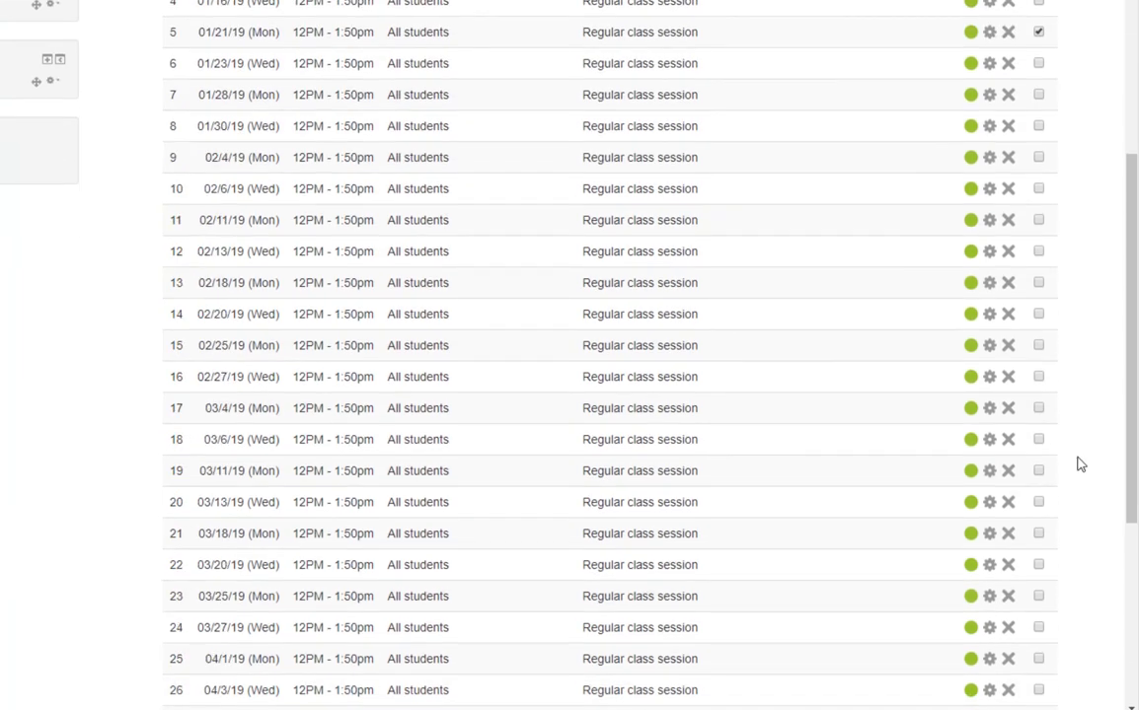
{"action": "scroll", "scroll_direction": "down", "scroll_amount": 3}
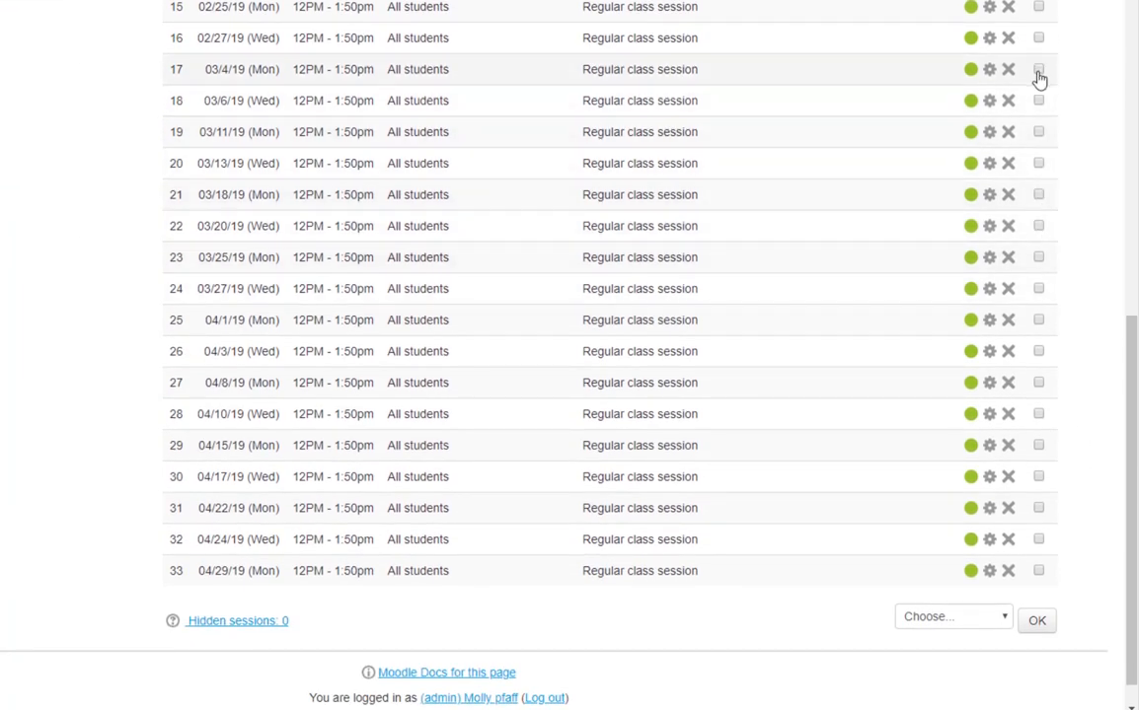
{"action": "left_click", "coordinate": [1037, 69]}
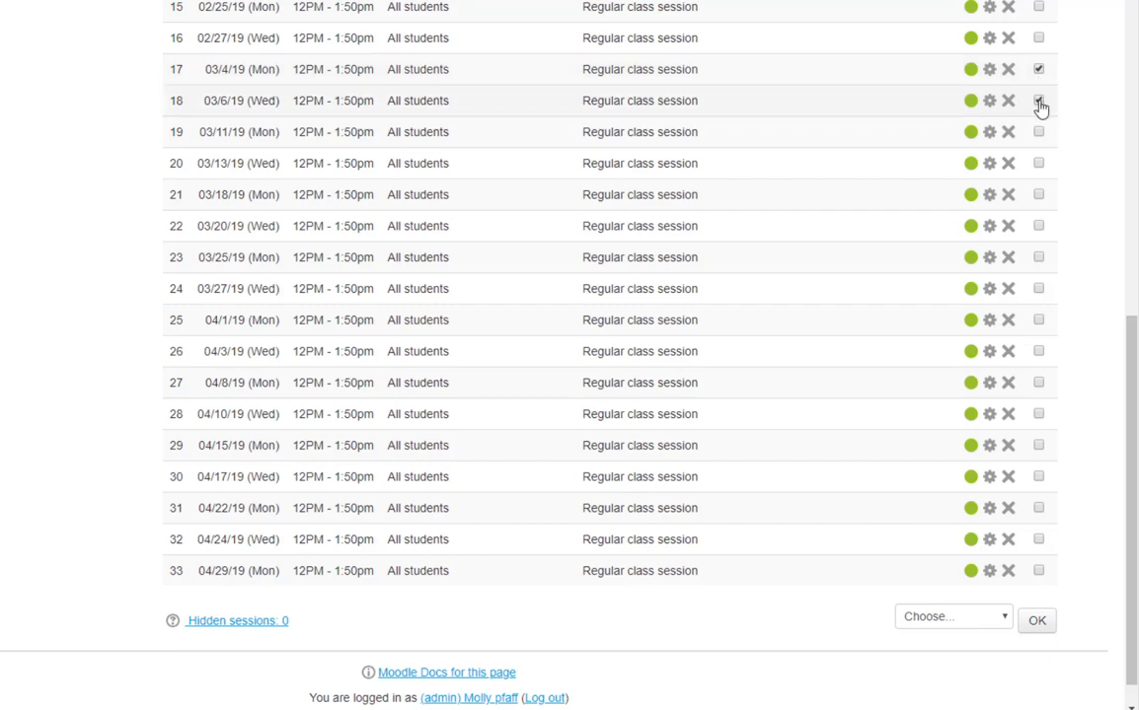
- Bulk-delete the checked 01/21, 03/4 and 03/6 holiday sessions and confirm
{"action": "left_click", "coordinate": [953, 616]}
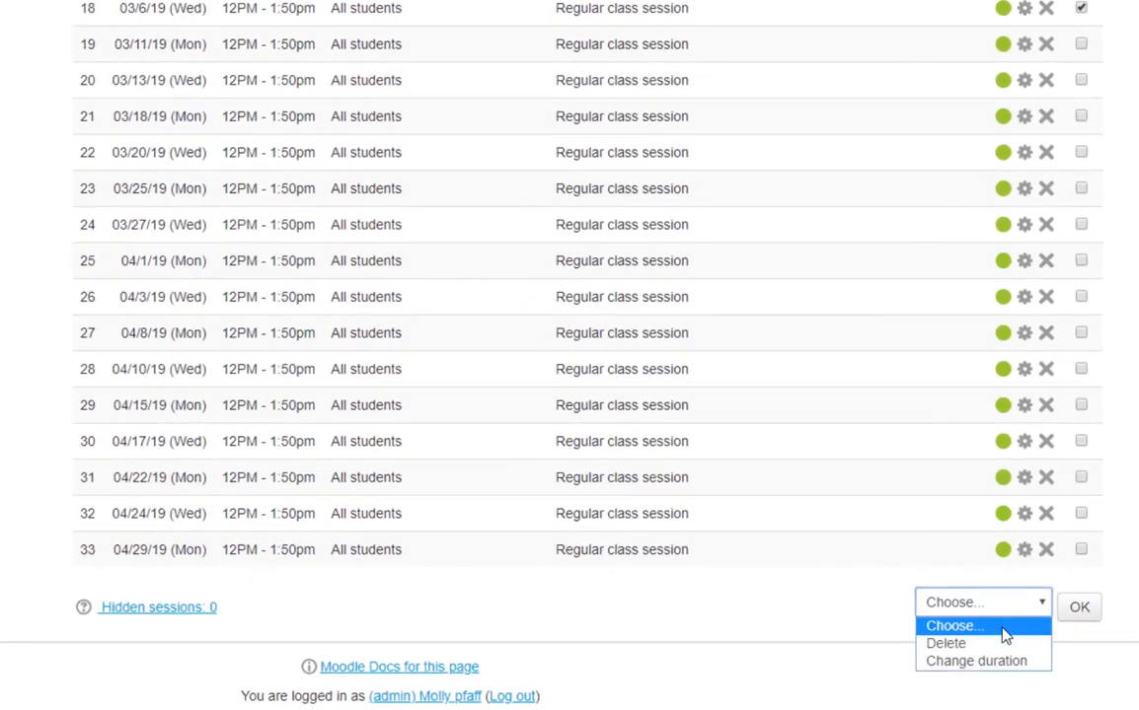
{"action": "left_click", "coordinate": [946, 642]}
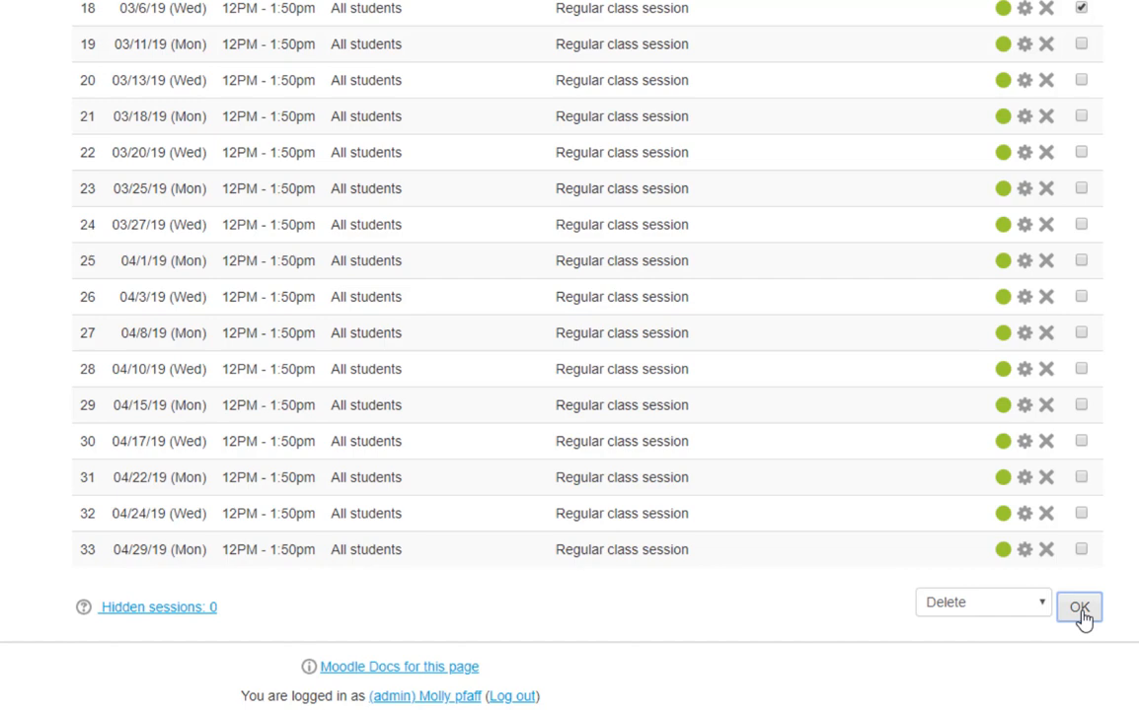
{"action": "left_click", "coordinate": [1079, 607]}
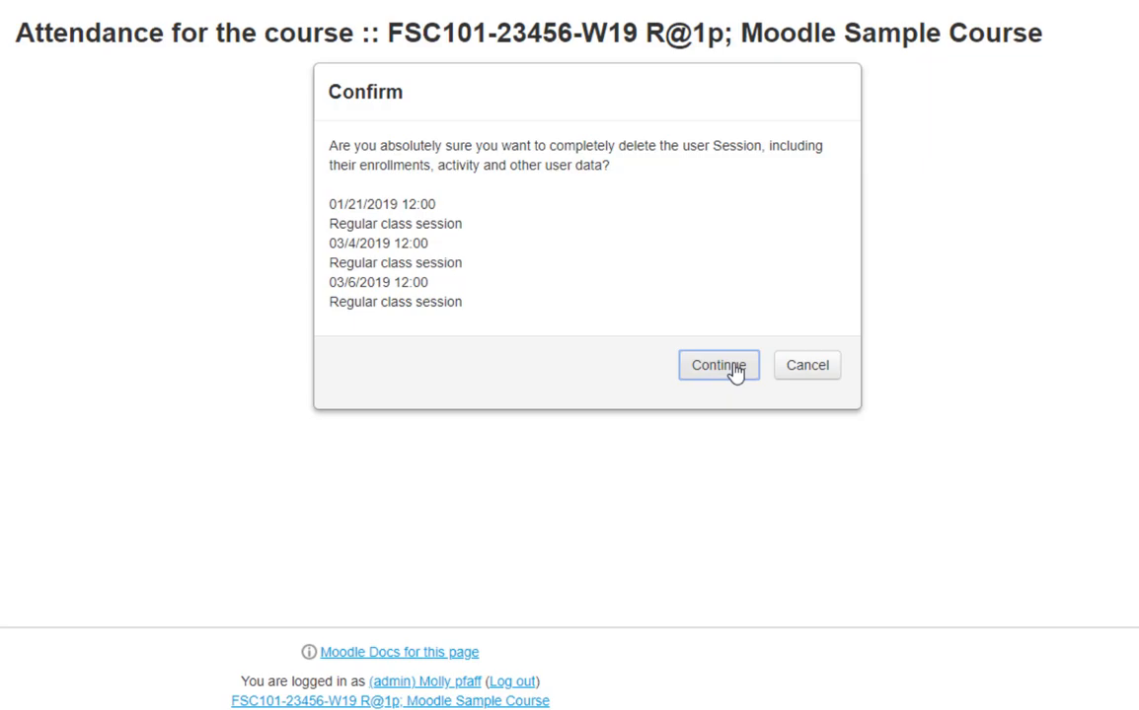
{"action": "left_click", "coordinate": [718, 366]}
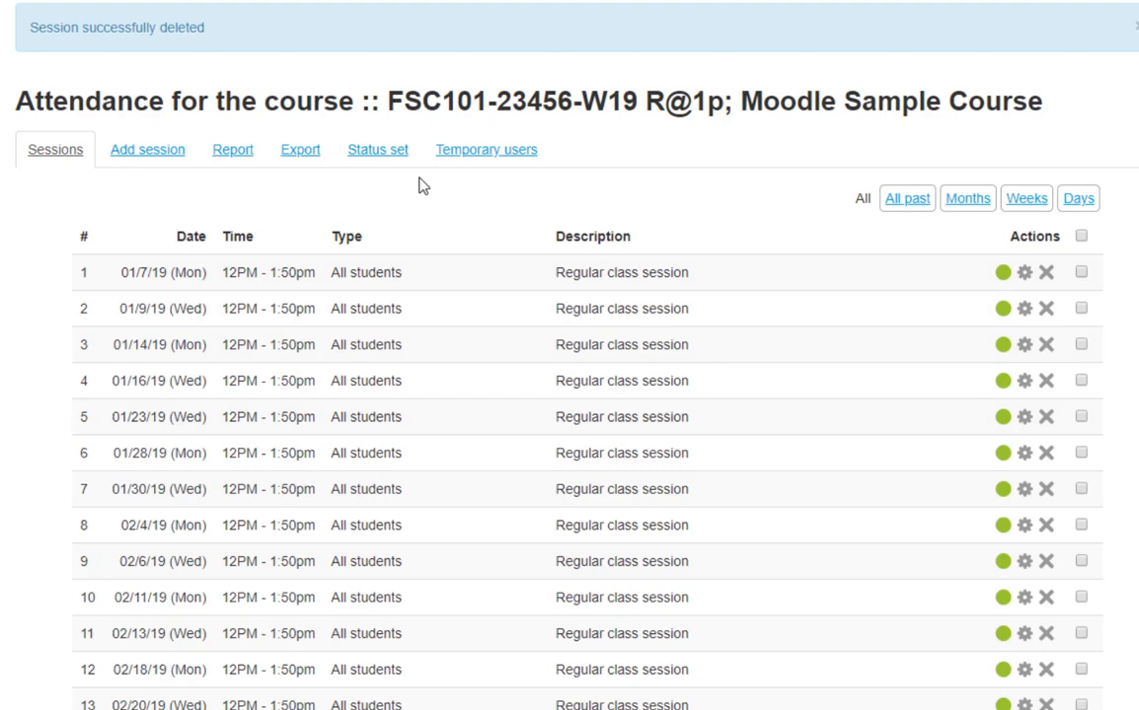
- Rename the Late status to 'Late/Left Early' in the status set
{"action": "left_click", "coordinate": [377, 149]}
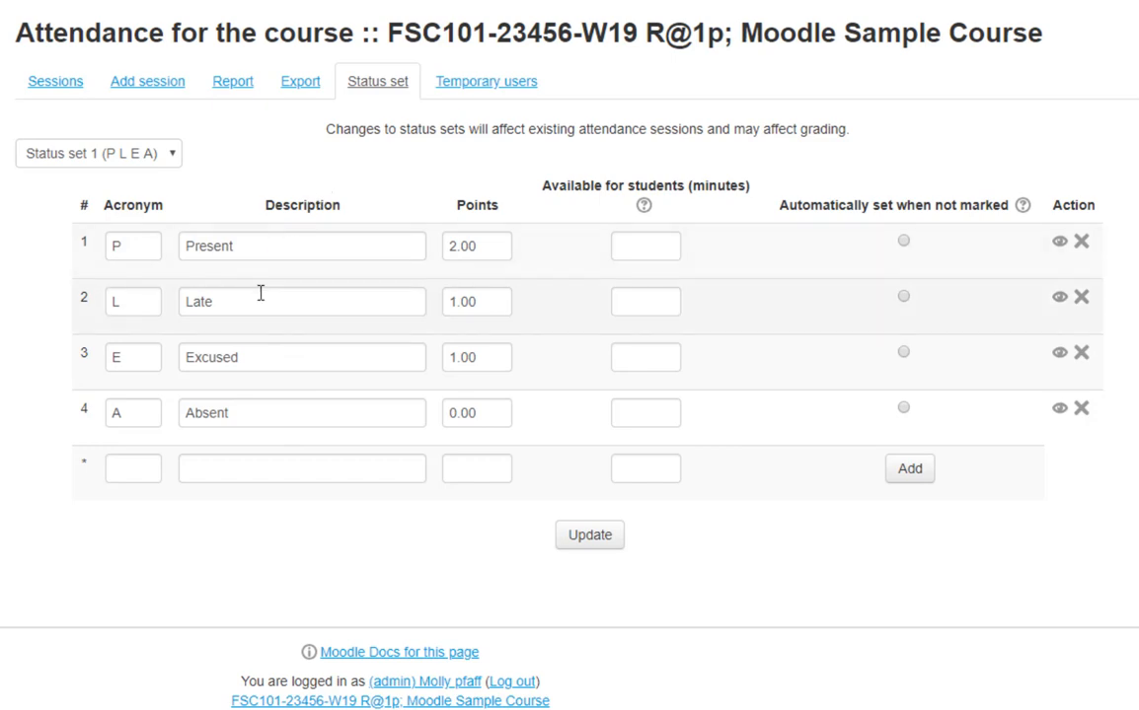
{"action": "left_click", "coordinate": [302, 301]}
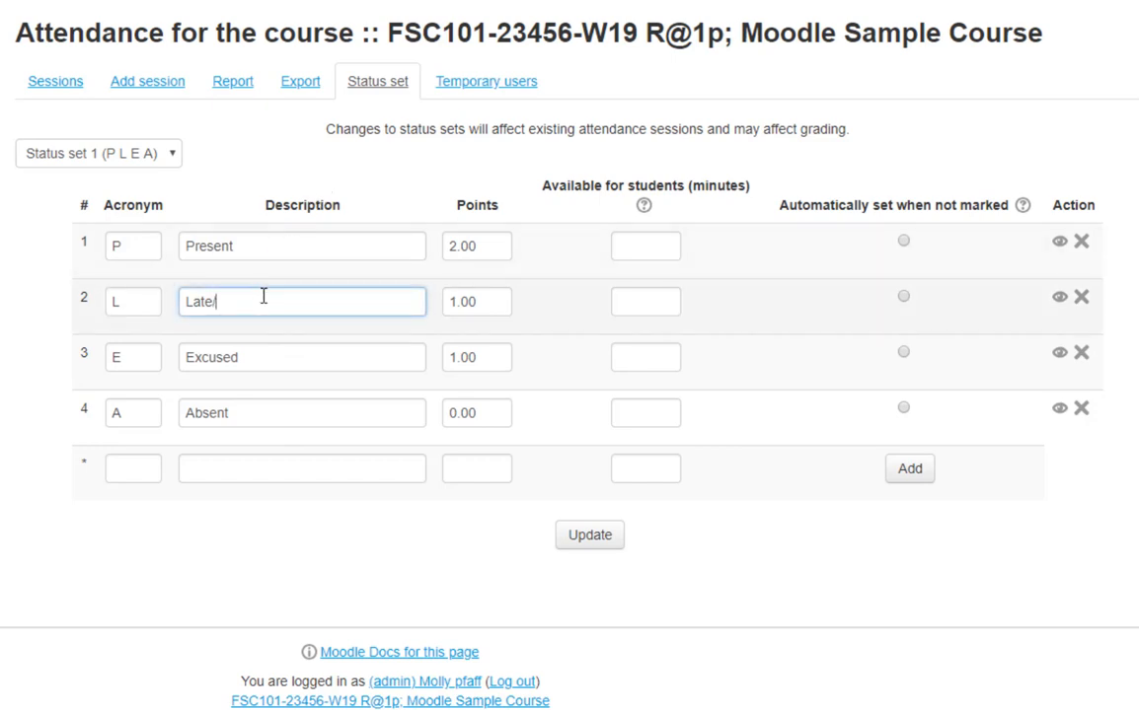
{"action": "type", "text": "/Left Early"}
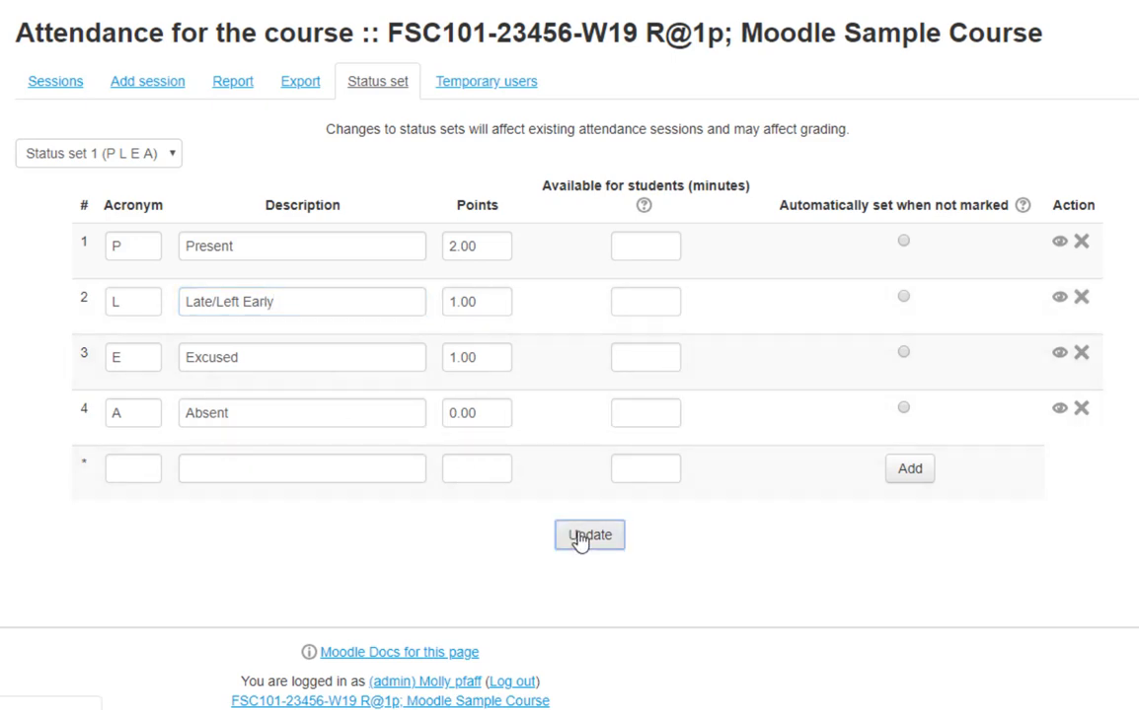
{"action": "left_click", "coordinate": [589, 535]}
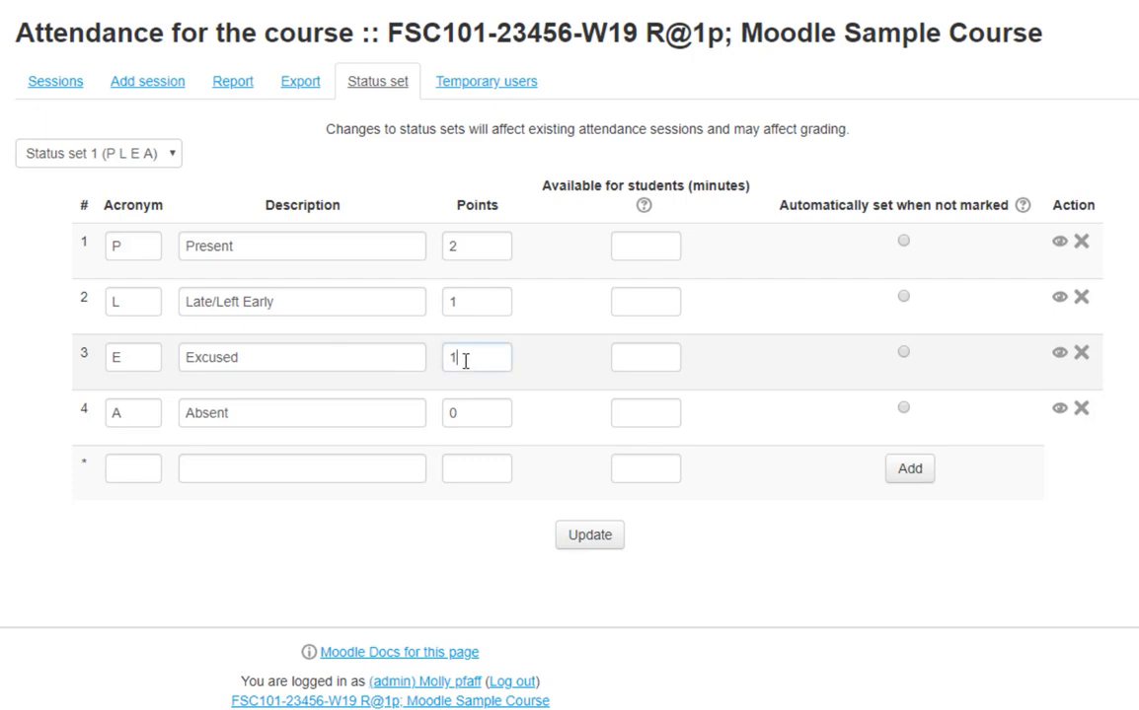
- Change the Excused status points to 2
{"action": "type", "text": "2"}
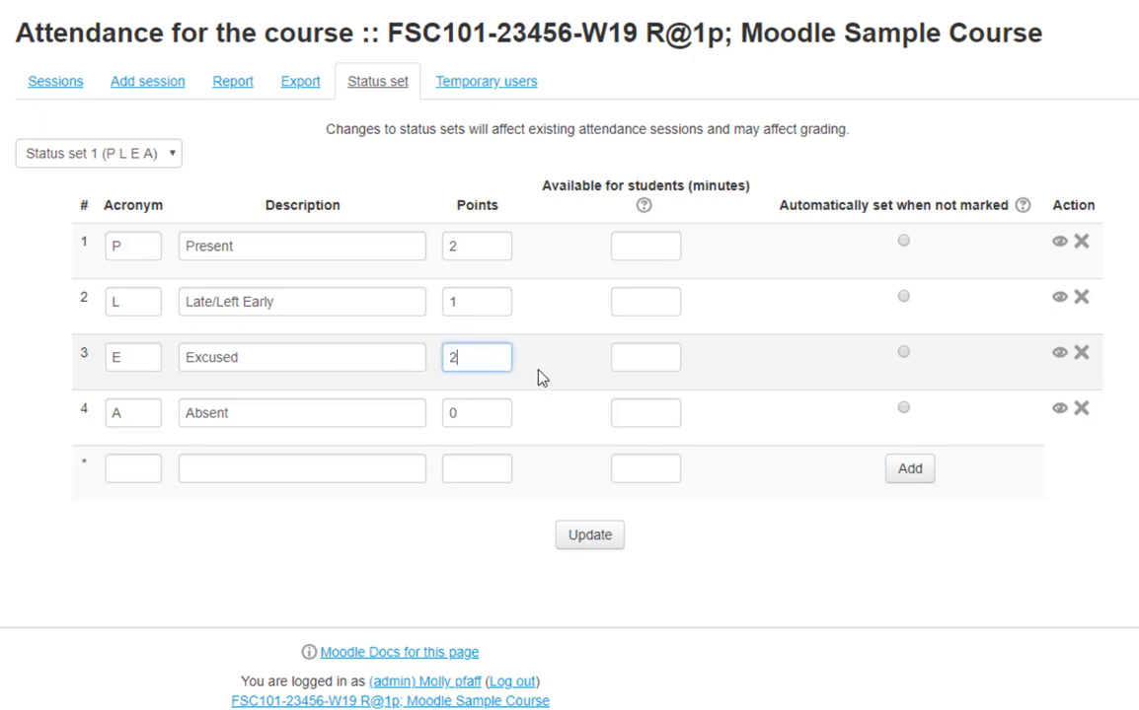
{"action": "mouse_move", "coordinate": [543, 390]}
{"action": "type", "text": "Present and Participating"}
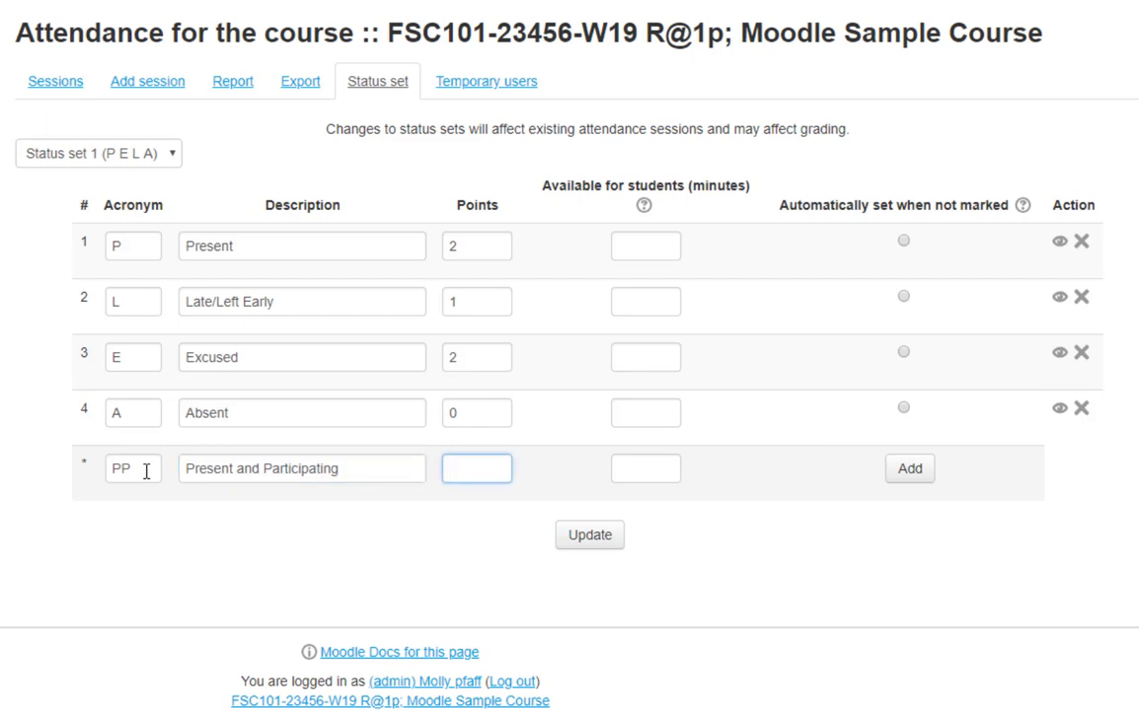
- Add the PP 'Present and Participating' status worth 4 points
{"action": "type", "text": "4"}
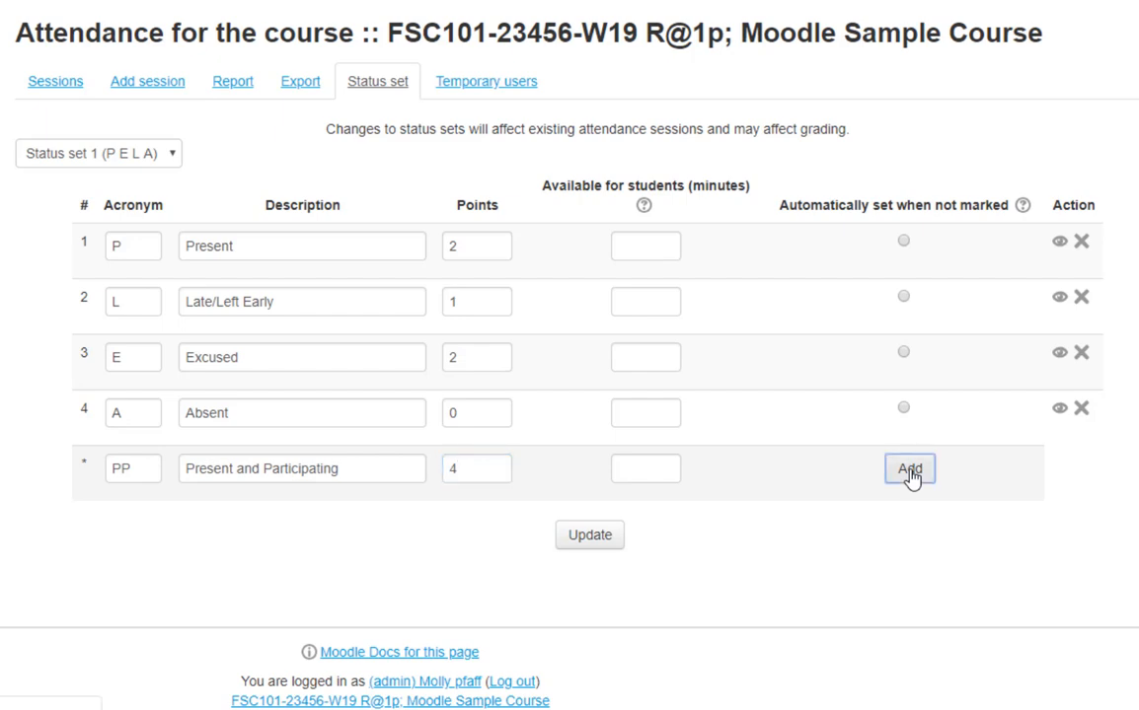
{"action": "left_click", "coordinate": [909, 468]}
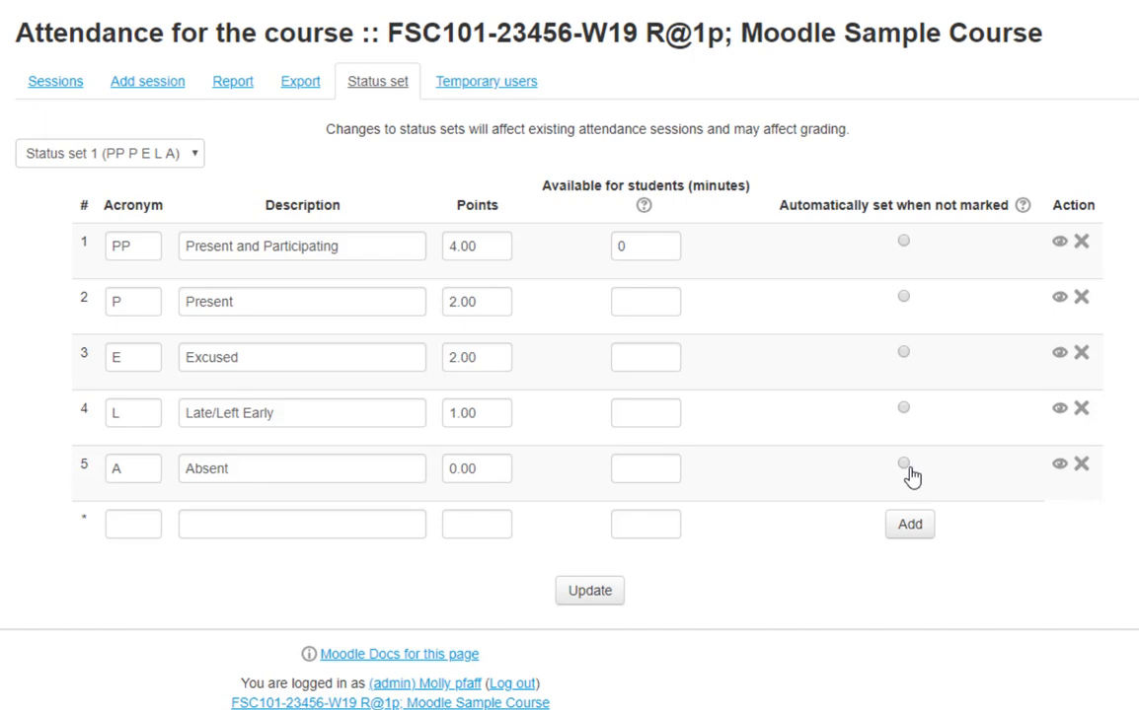
{"action": "mouse_move", "coordinate": [1081, 352]}
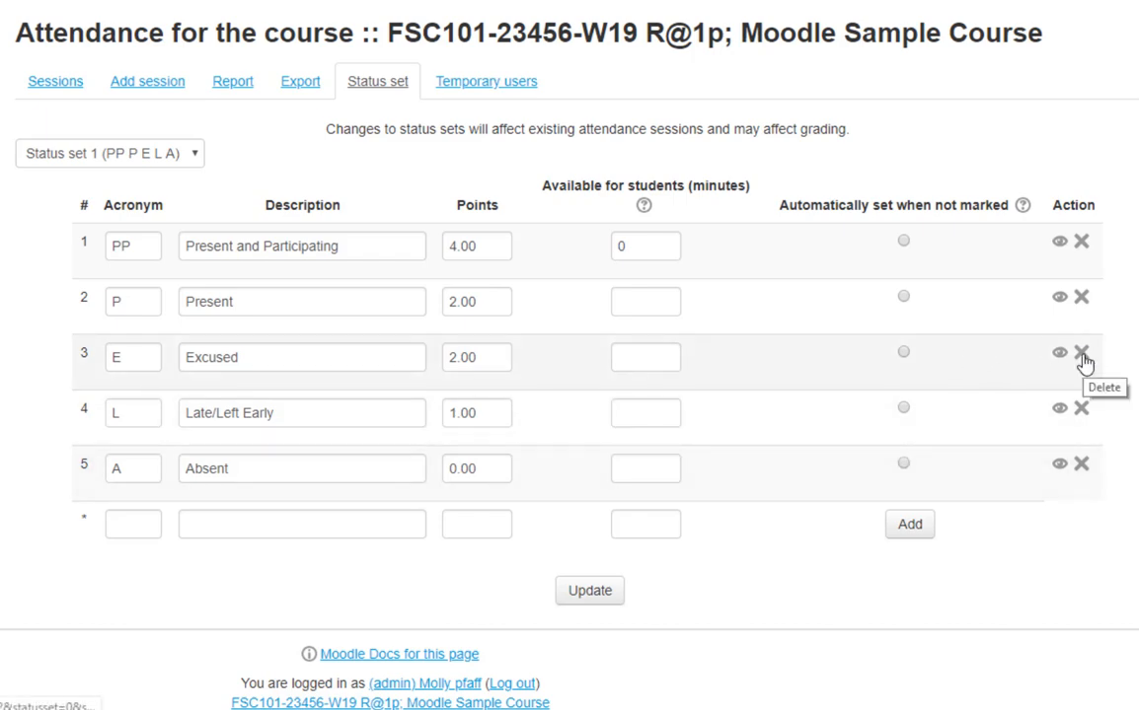
- Delete the Excused status, confirm, and return to the Attendance activity
{"action": "left_click", "coordinate": [1081, 352]}
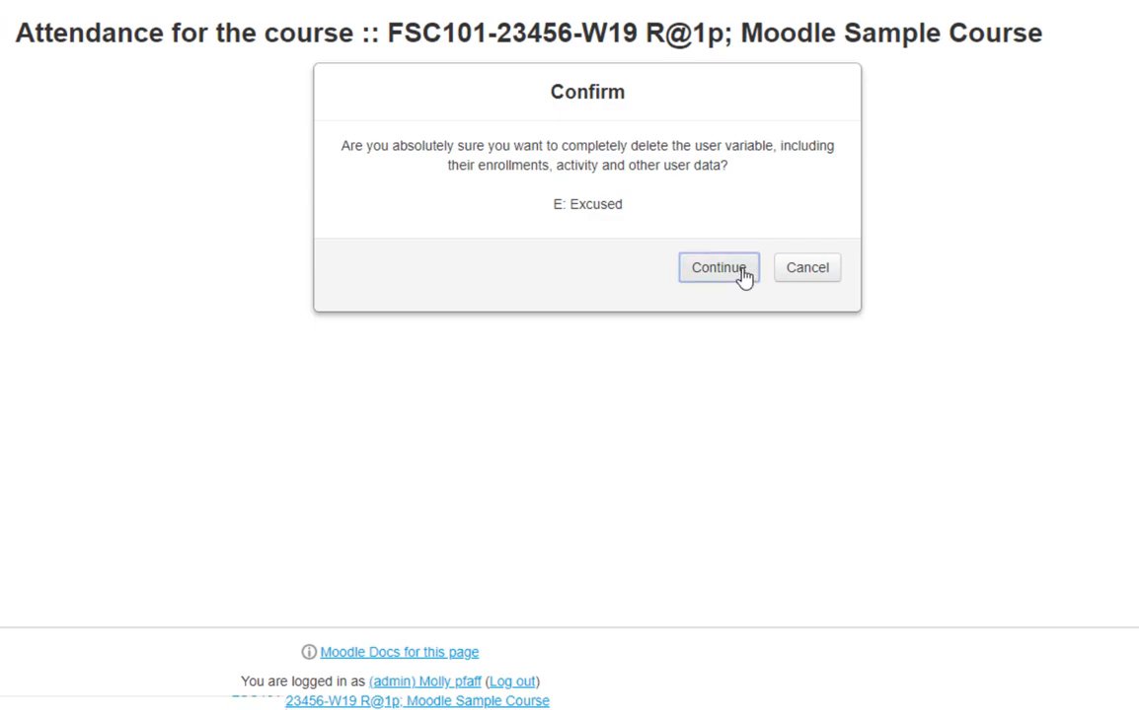
{"action": "left_click", "coordinate": [717, 268]}
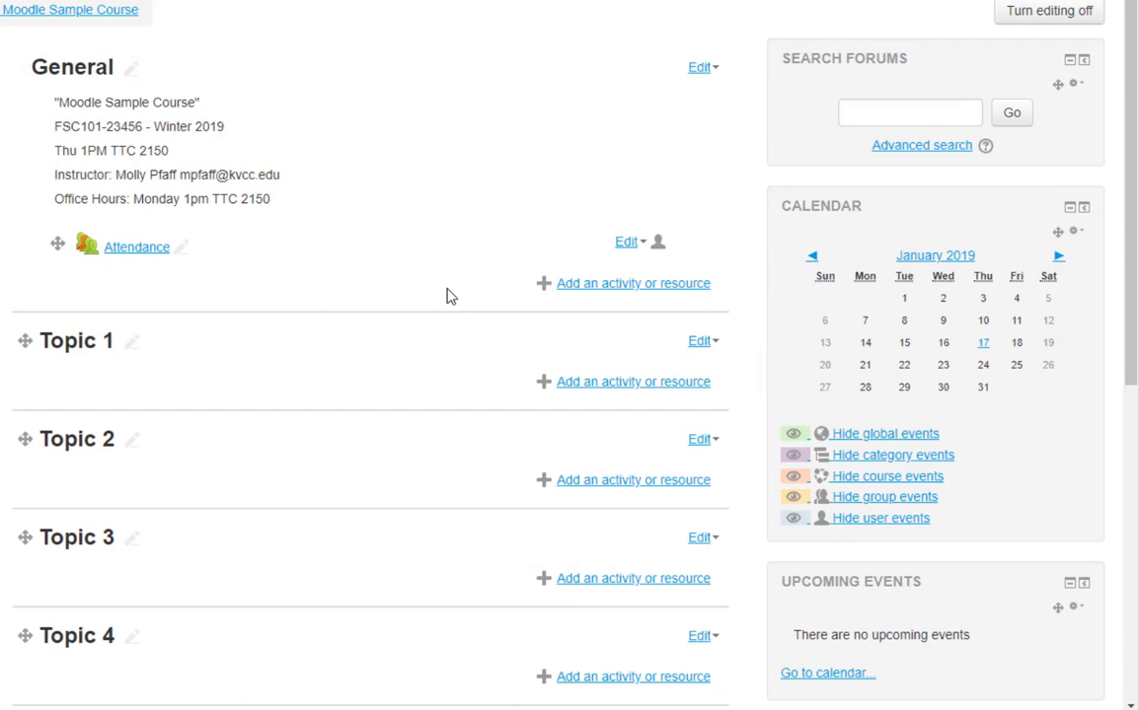
{"action": "mouse_move", "coordinate": [256, 286]}
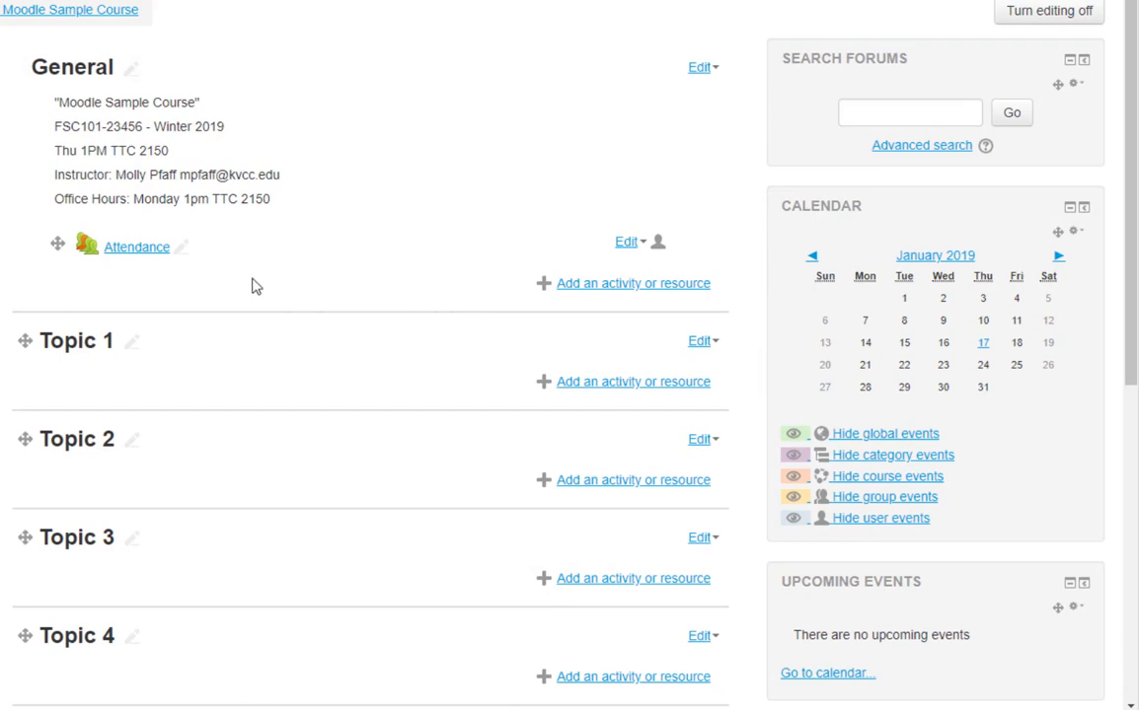
{"action": "left_click", "coordinate": [136, 246]}
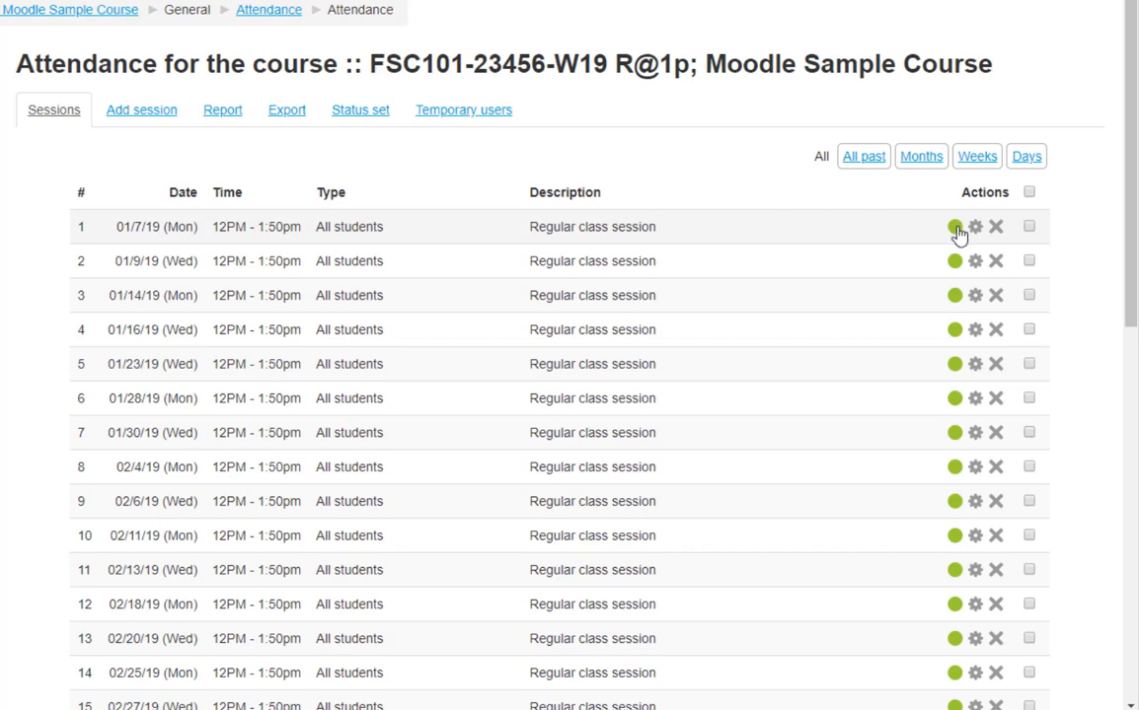
- Start taking attendance for the 7 January 2019 session
{"action": "left_click", "coordinate": [954, 226]}
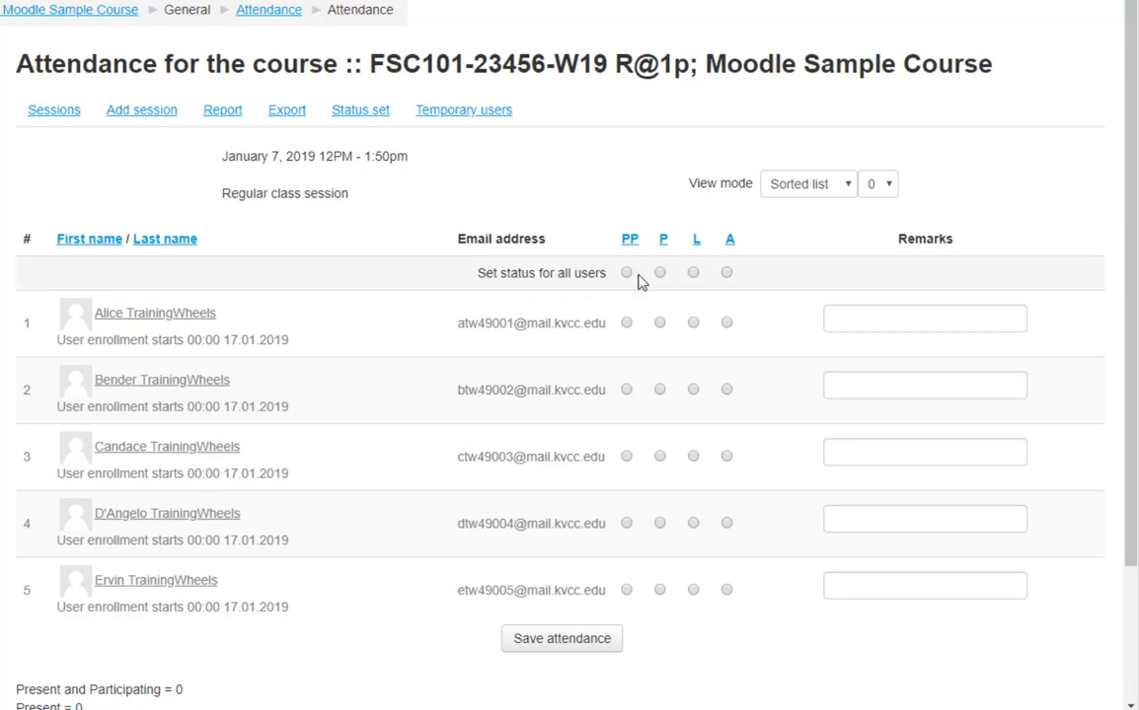
- Mark all students PP, then set the first to P, third to L, fifth to A
{"action": "left_click", "coordinate": [626, 272]}
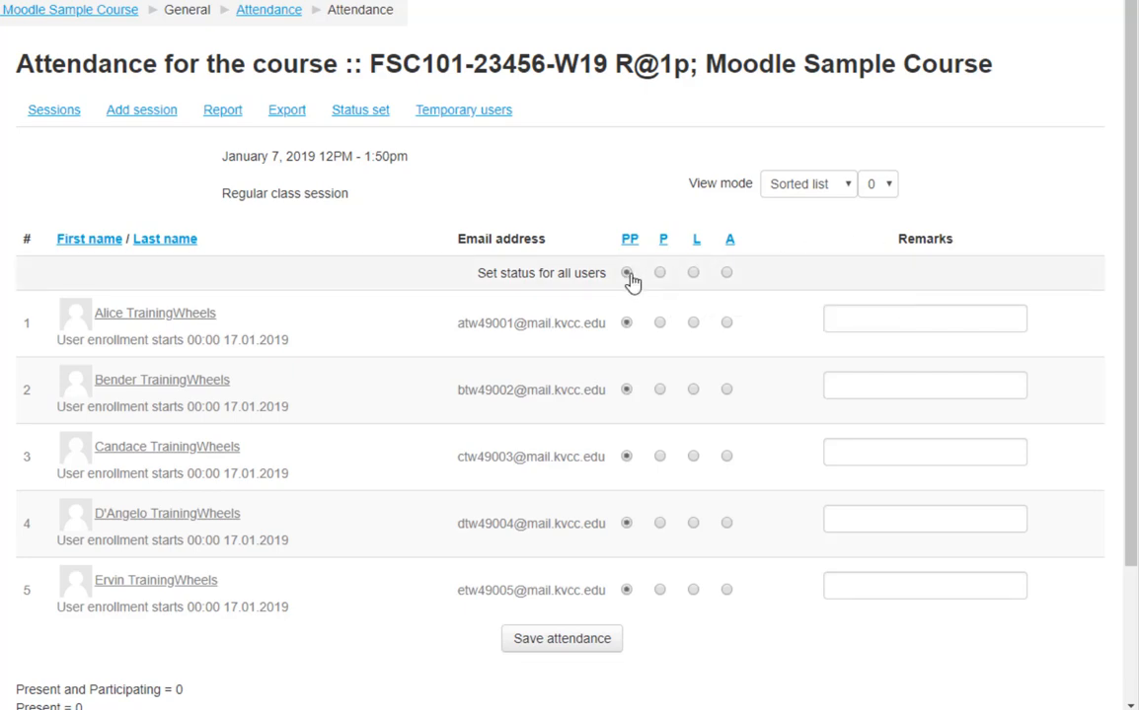
{"action": "left_click", "coordinate": [659, 323]}
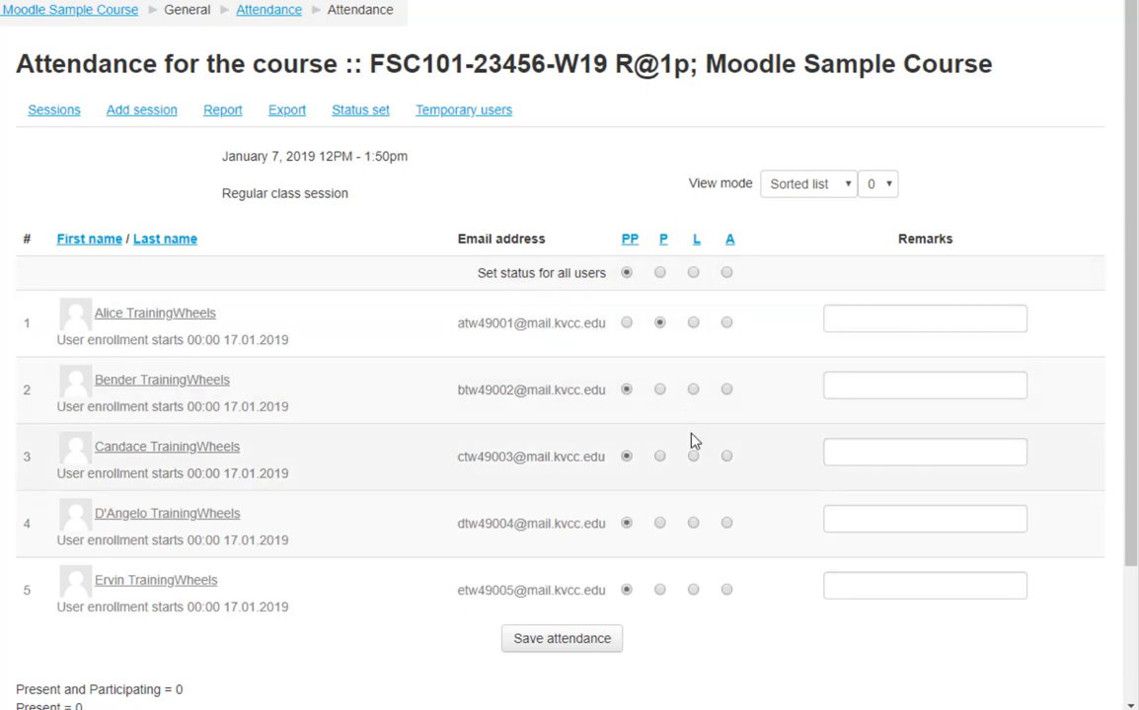
{"action": "left_click", "coordinate": [692, 455]}
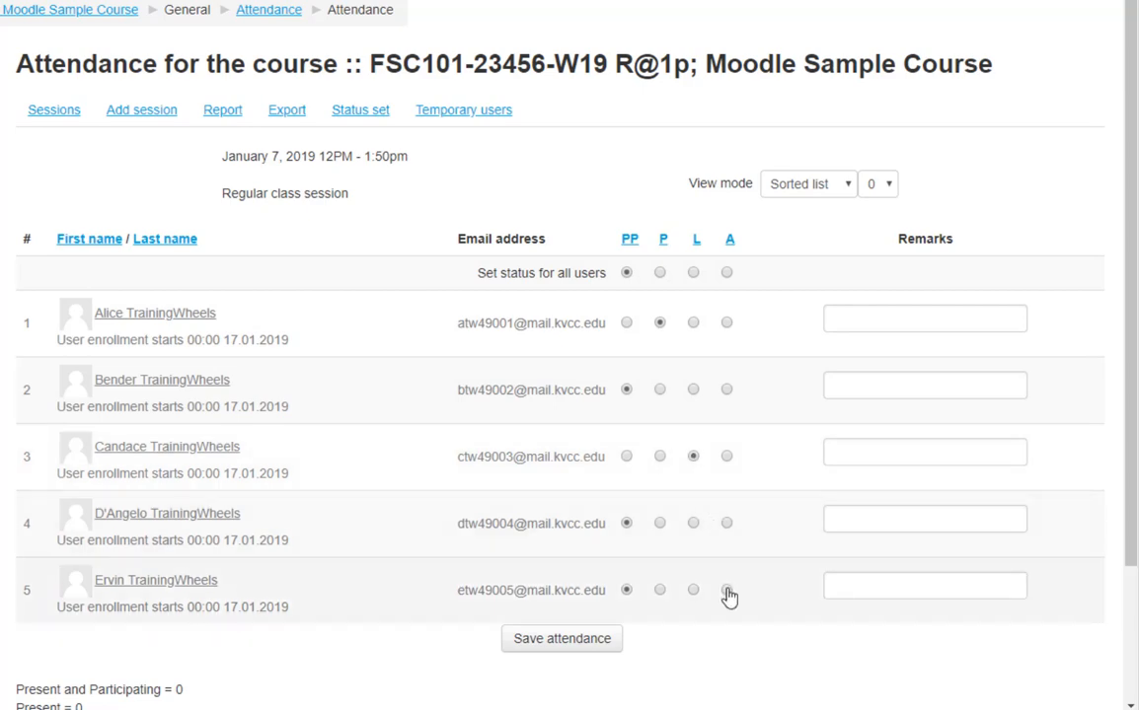
{"action": "left_click", "coordinate": [726, 589]}
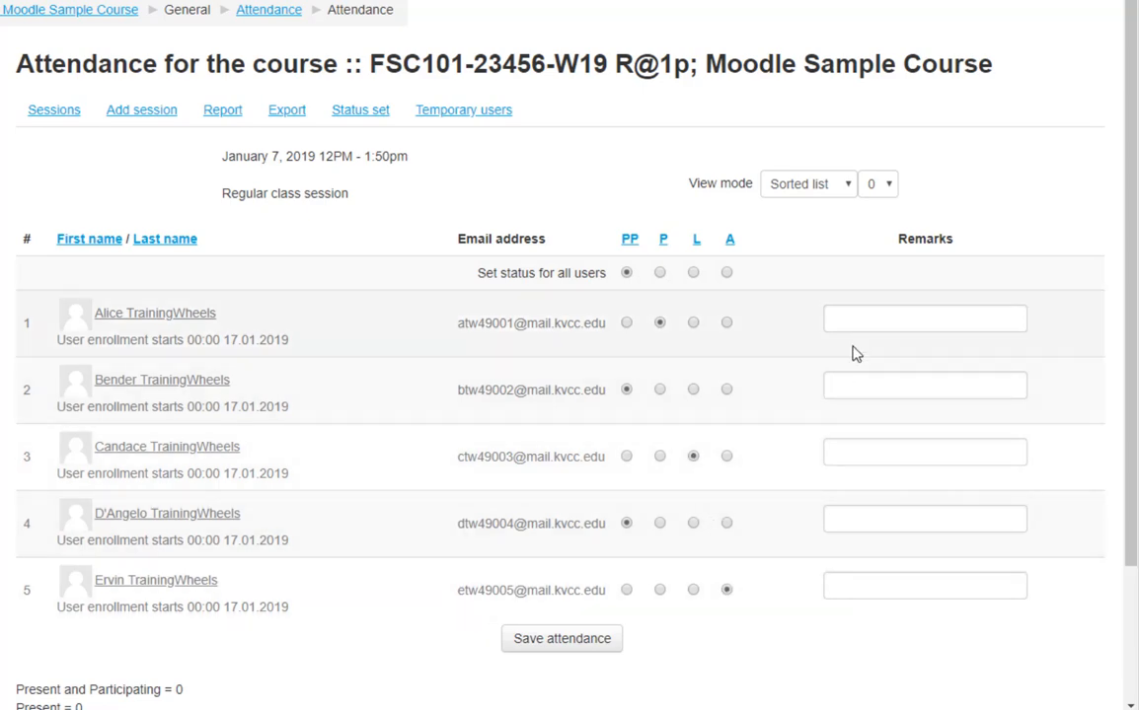
- Add Alice's remark about participating during group work and save the attendance
{"action": "type", "text": "Be sure to participate o"}
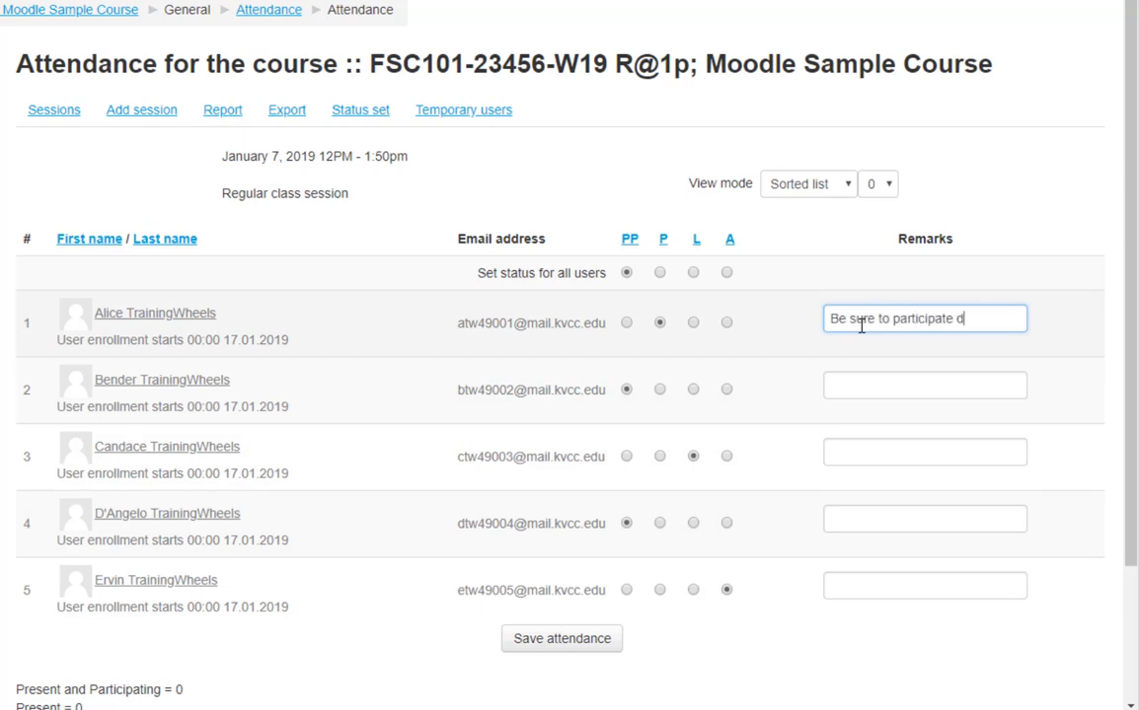
{"action": "type", "text": "during group work."}
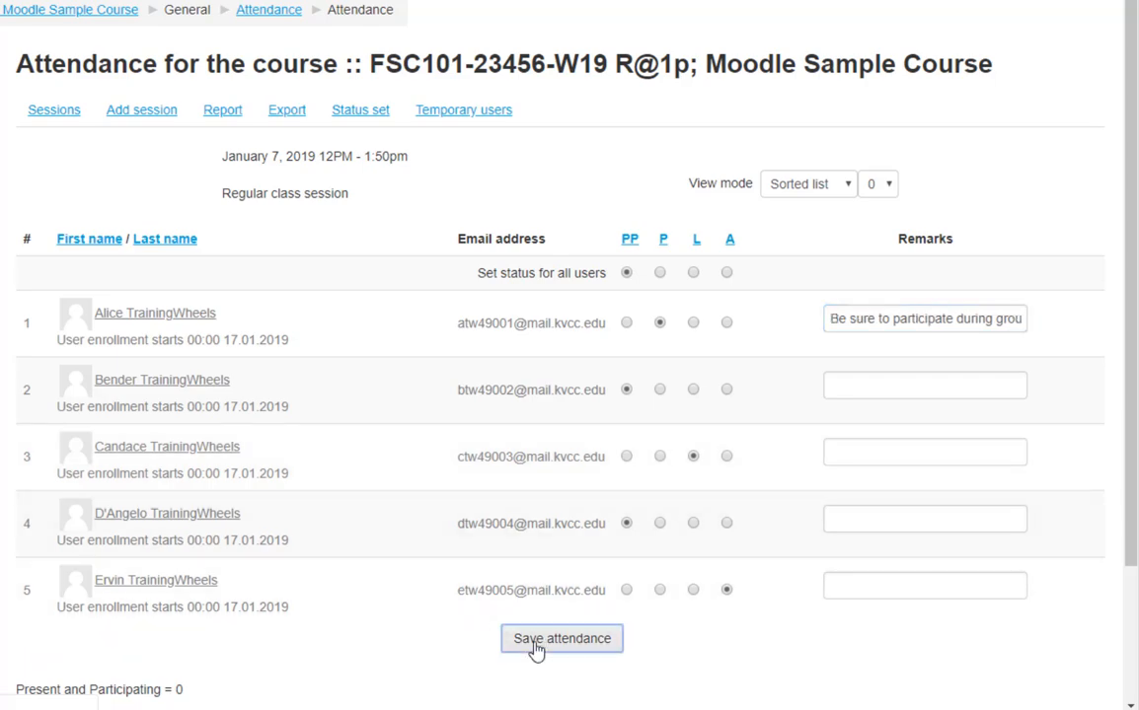
{"action": "left_click", "coordinate": [560, 639]}
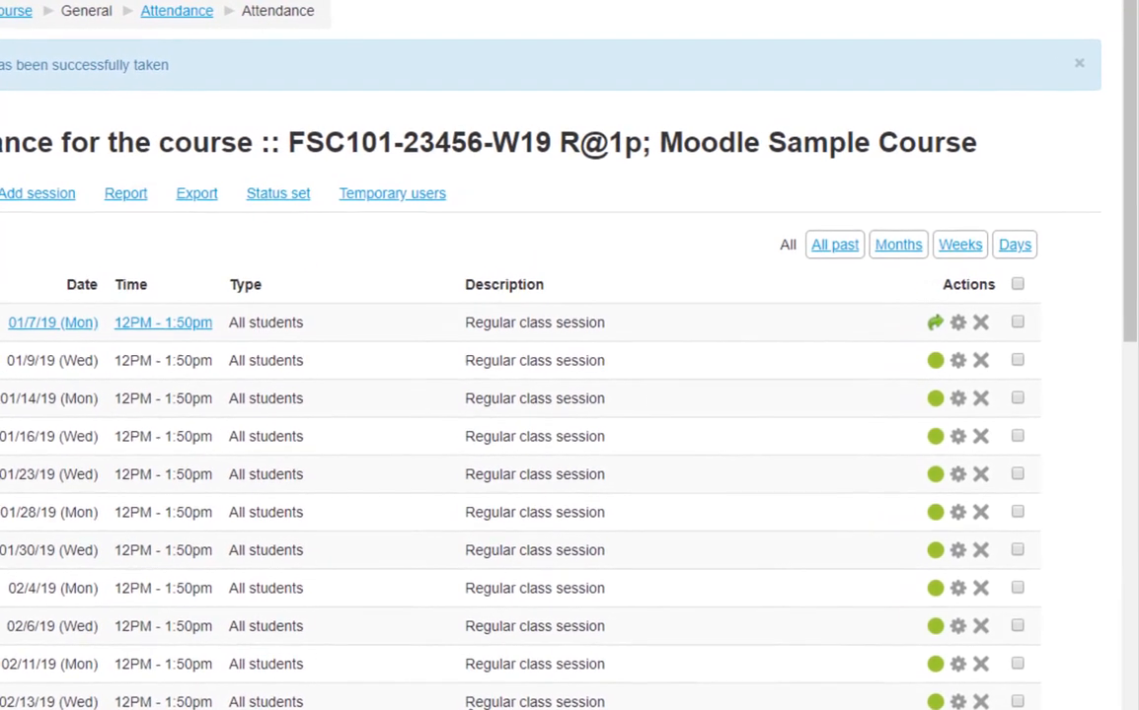